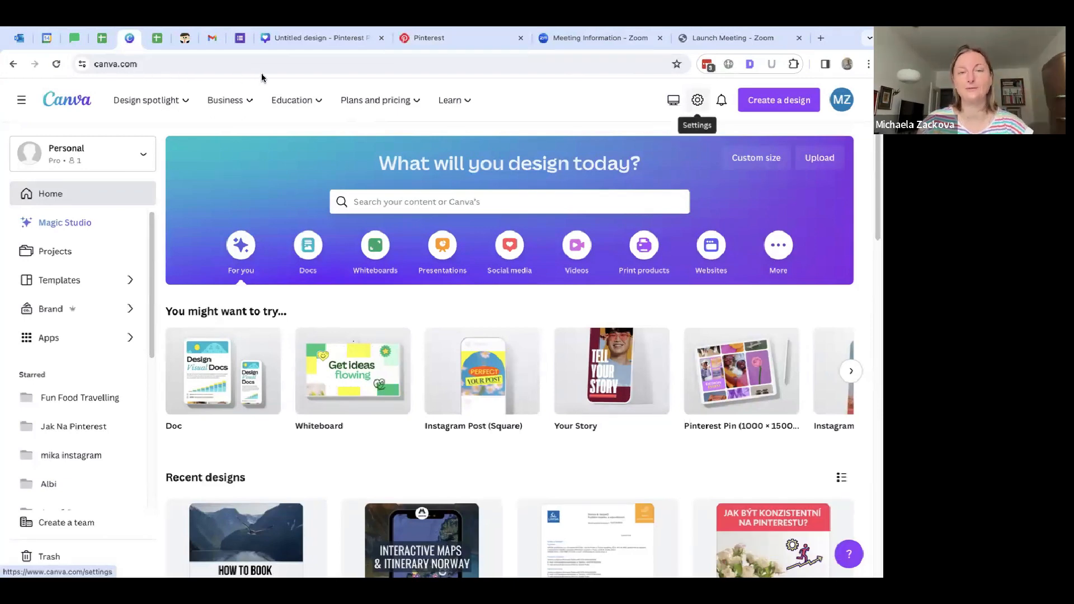
Step: Start a new blank Pinterest Pin design at 1000 × 1500 px from the 'pinterest' search
left_click(376, 100)
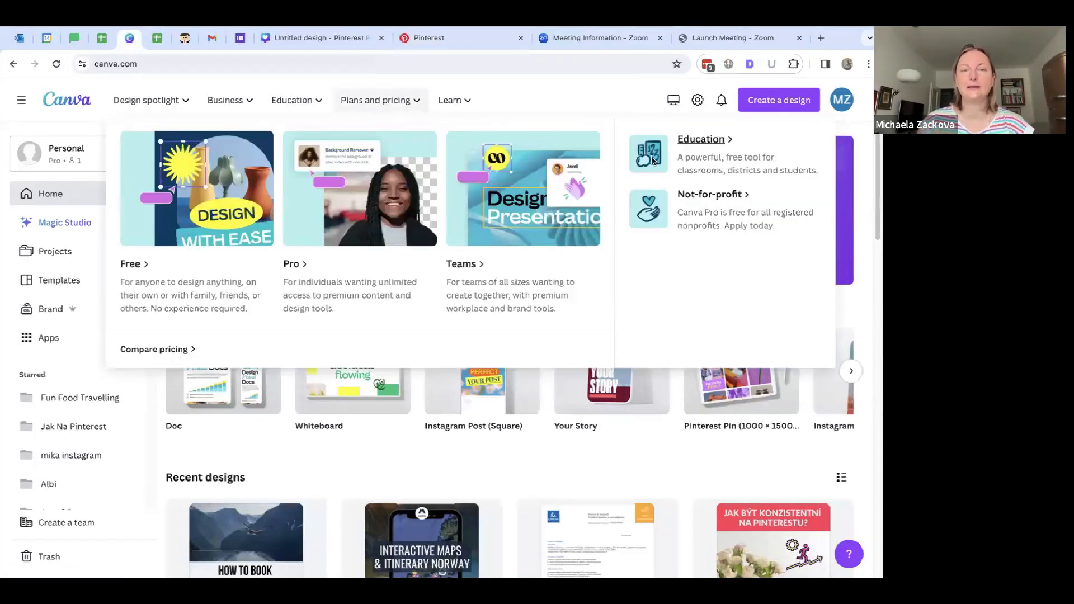
left_click(676, 456)
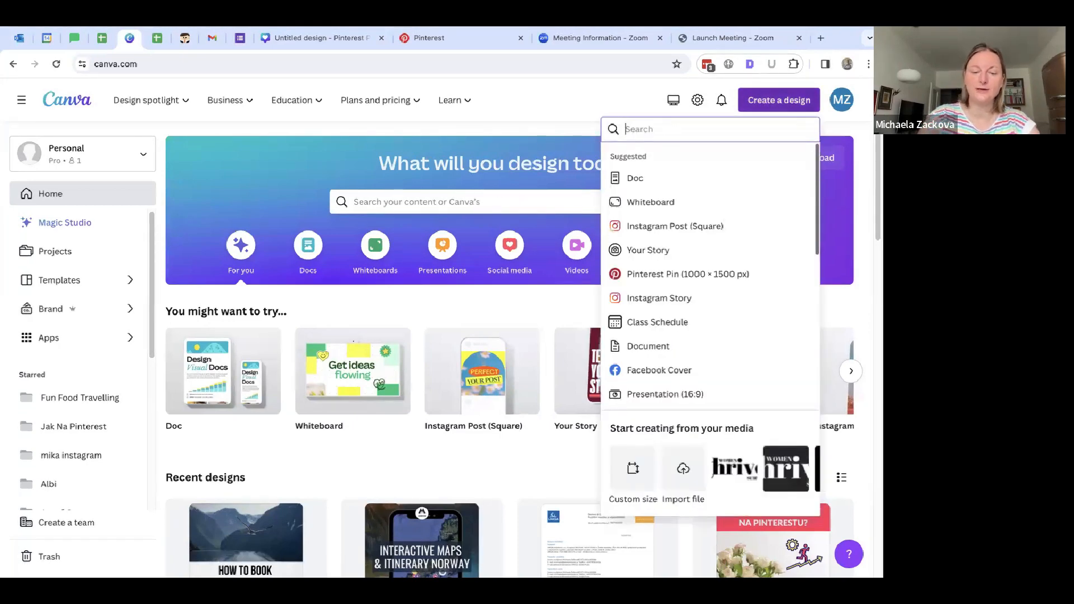
type("pinterest")
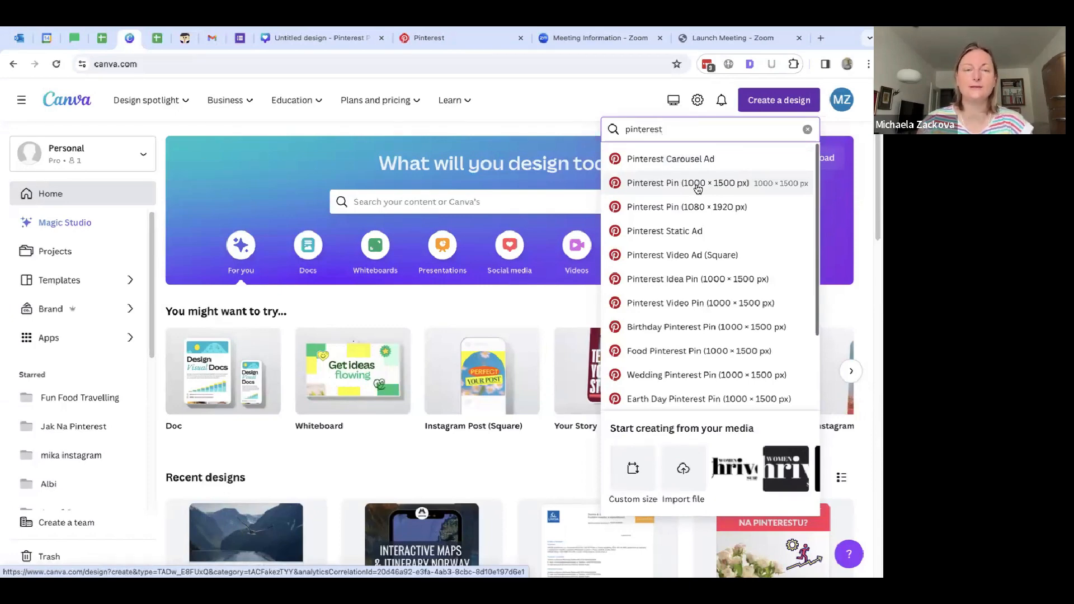
mouse_move(309, 38)
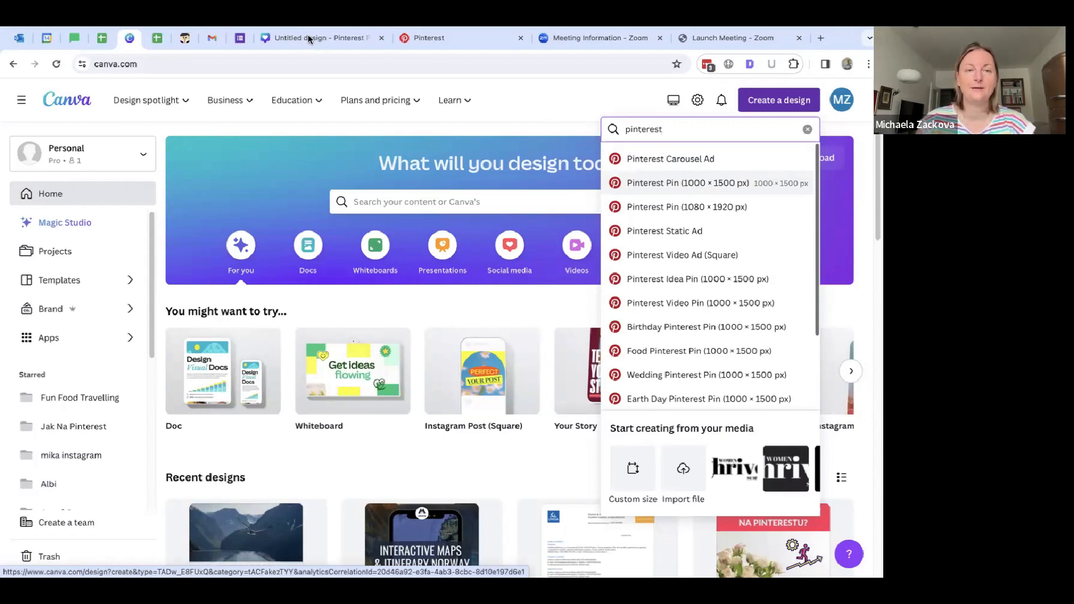
left_click(686, 182)
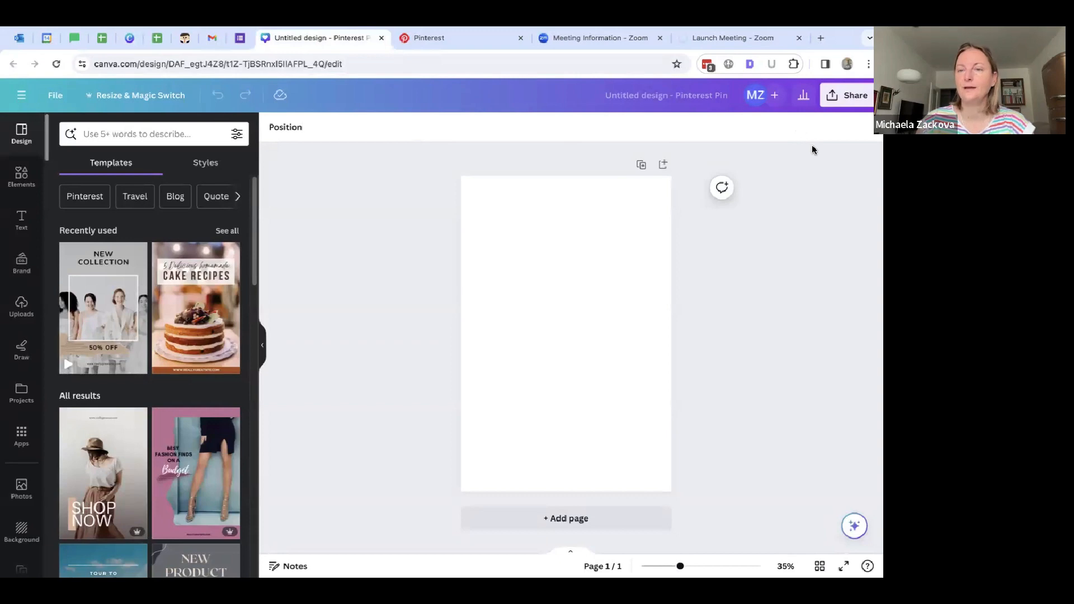
Step: Browse the pin template suggestions, then switch to the design elements library
left_click(566, 332)
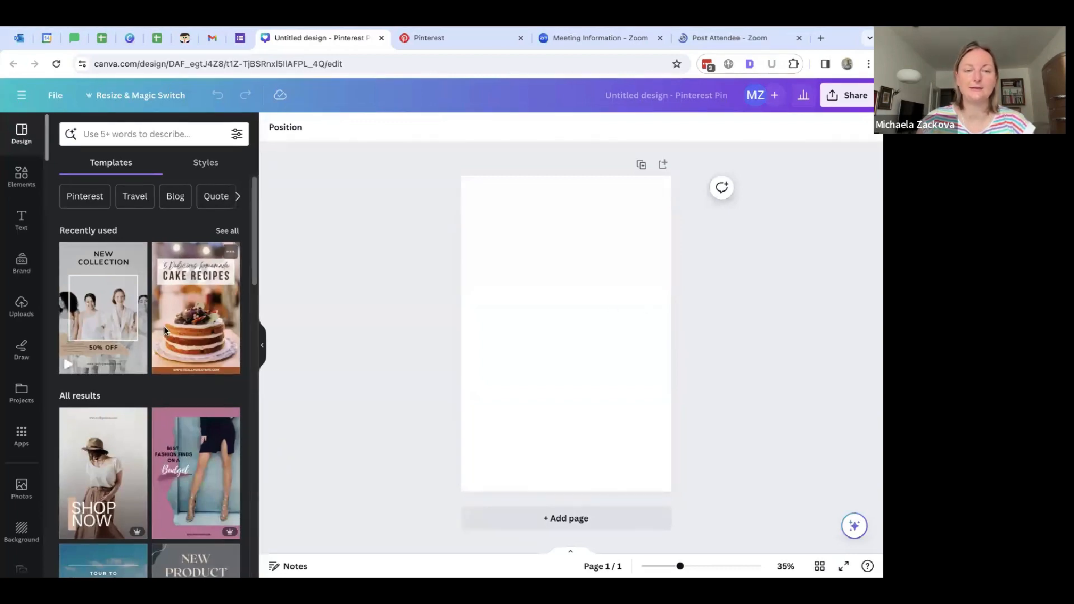
mouse_move(190, 432)
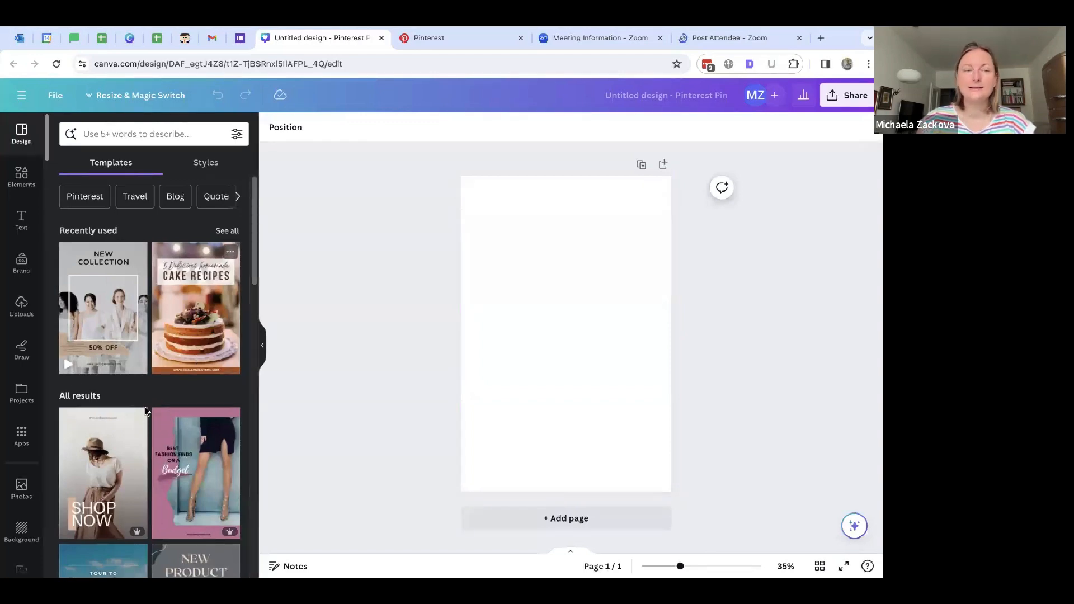
scroll("down", 3)
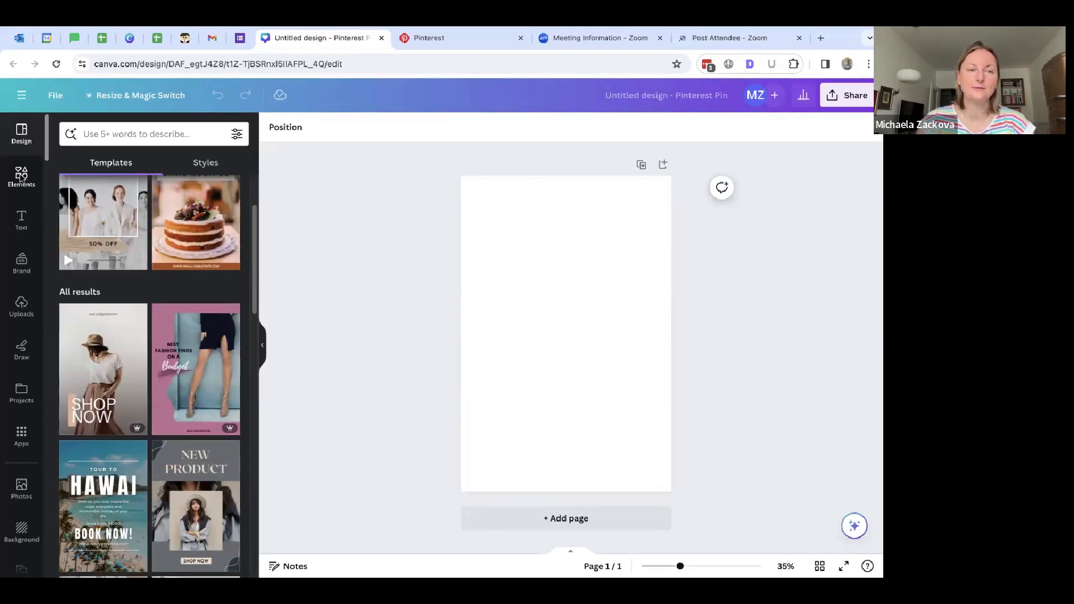
left_click(21, 176)
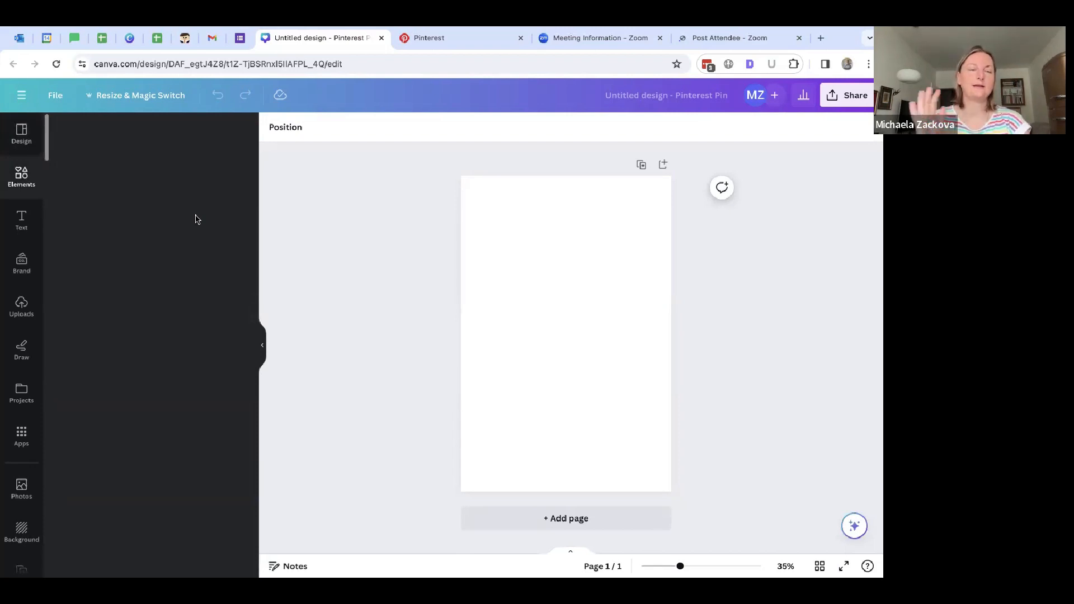
Step: Add the rectangular landscape frame with cloud and green hills to fill the page
left_click(21, 177)
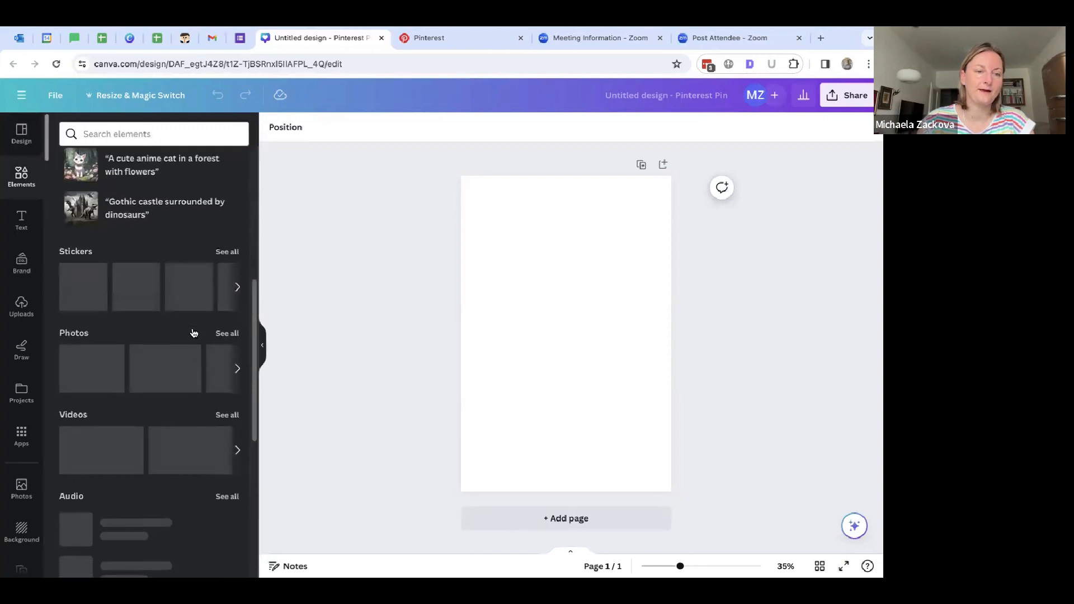
scroll("down", 3)
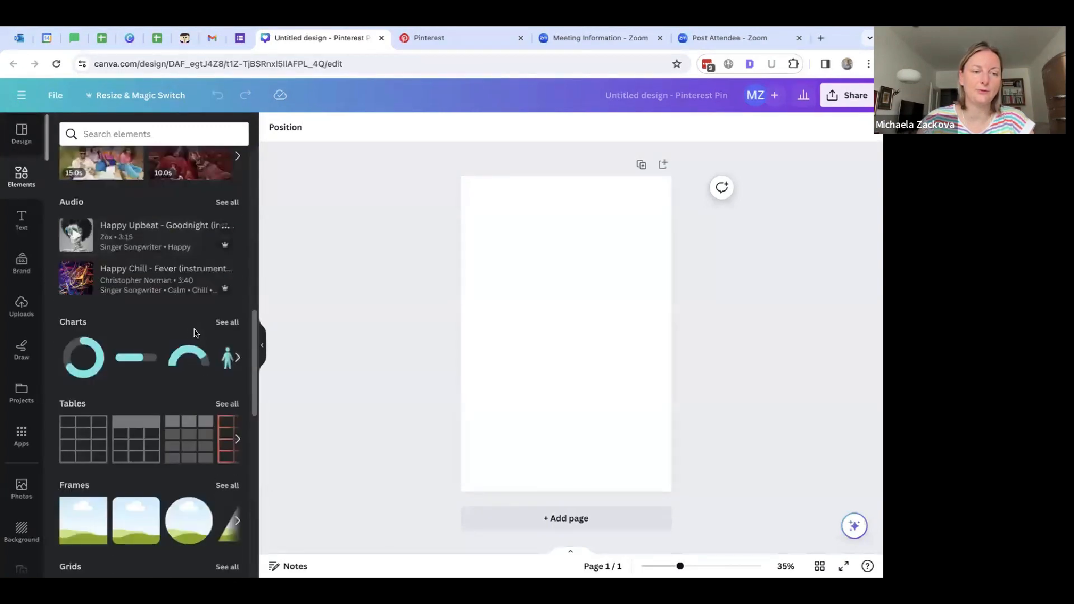
scroll("down", 3)
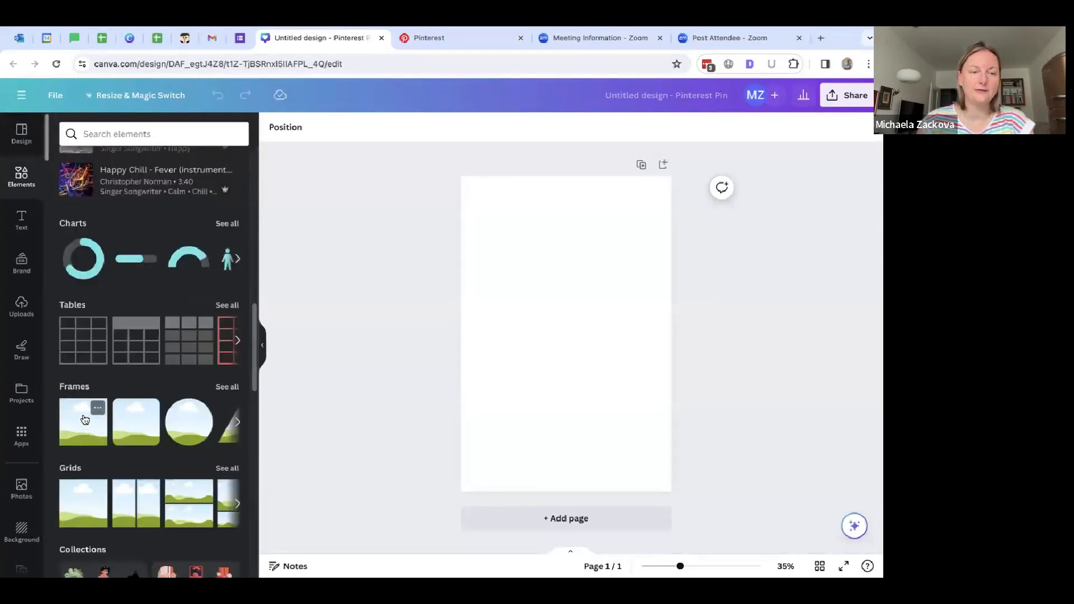
scroll("down", 3)
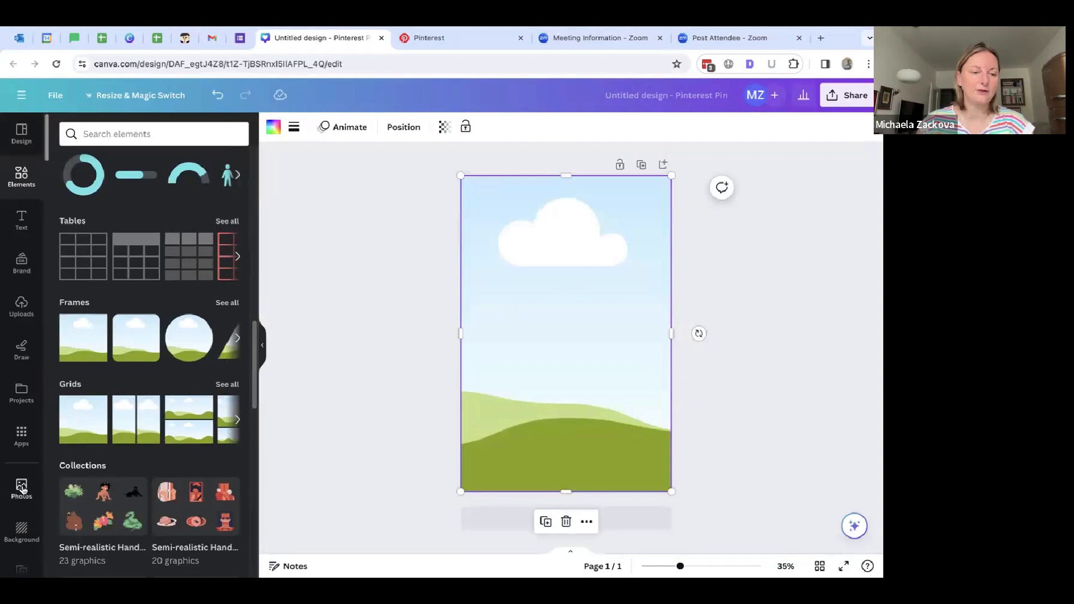
mouse_move(21, 309)
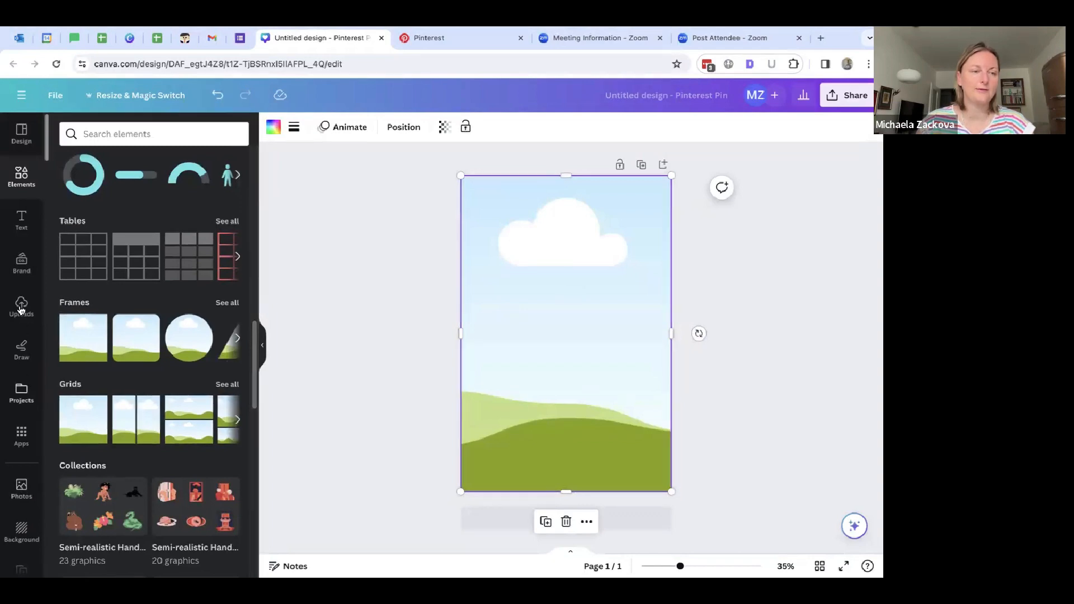
Step: Look through the previously uploaded images, then switch to the stock photos library
left_click(21, 307)
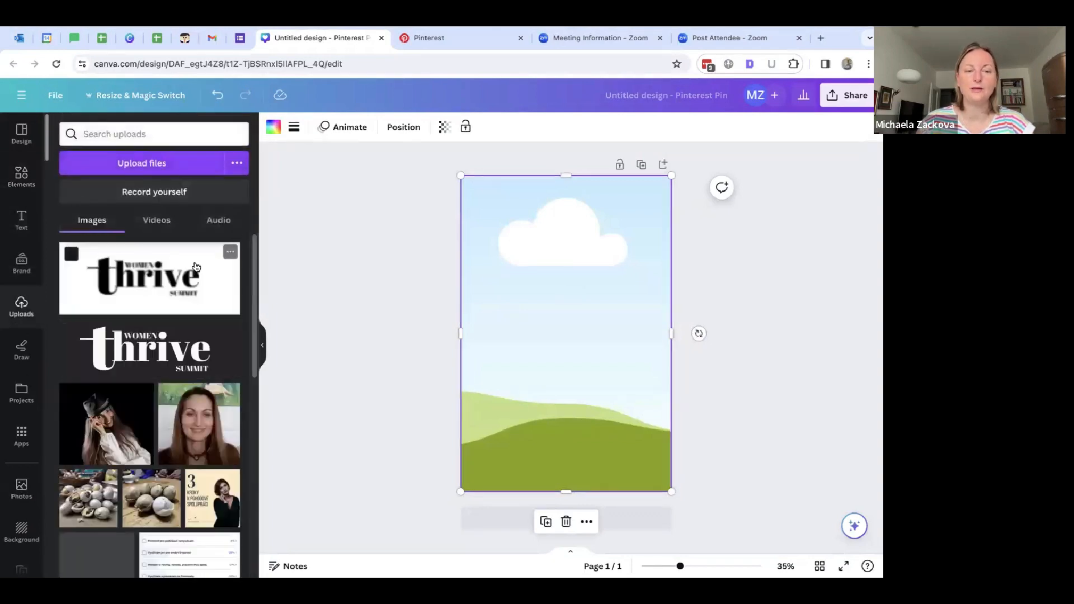
scroll("down", 3)
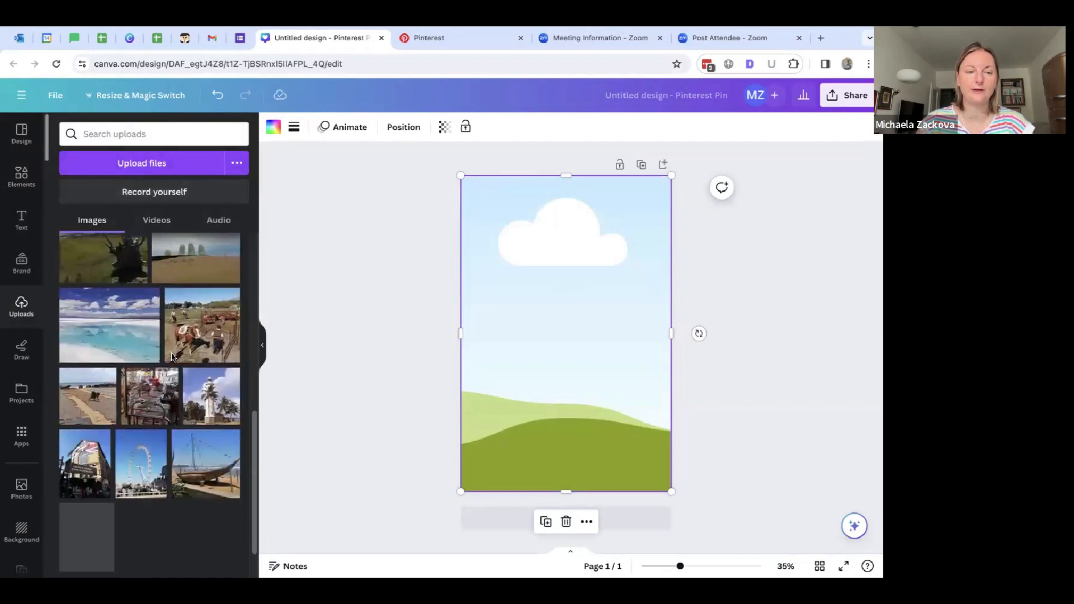
scroll("down", 3)
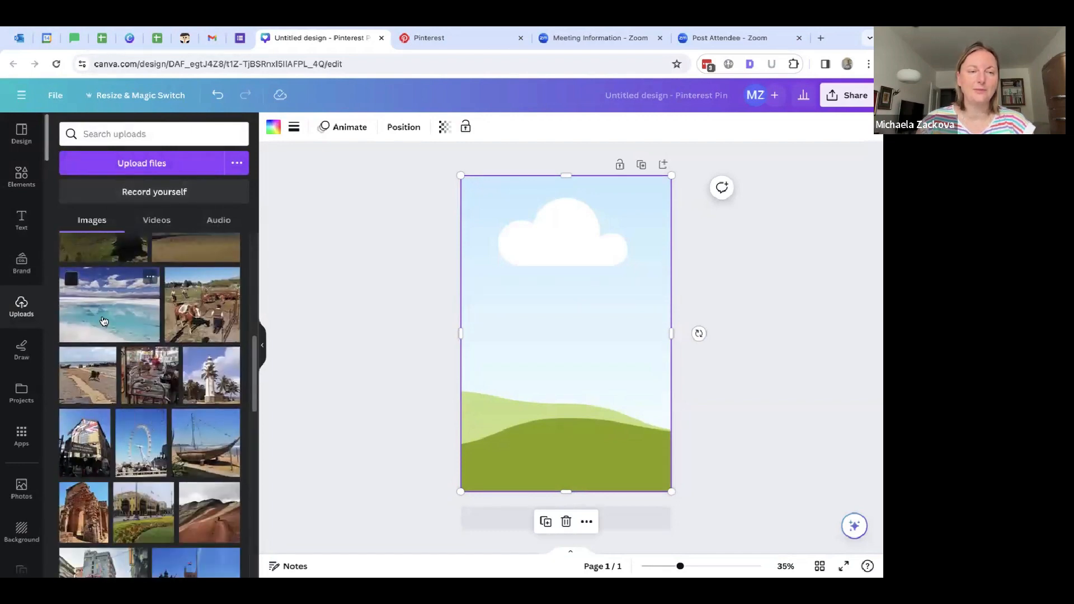
scroll("down", 3)
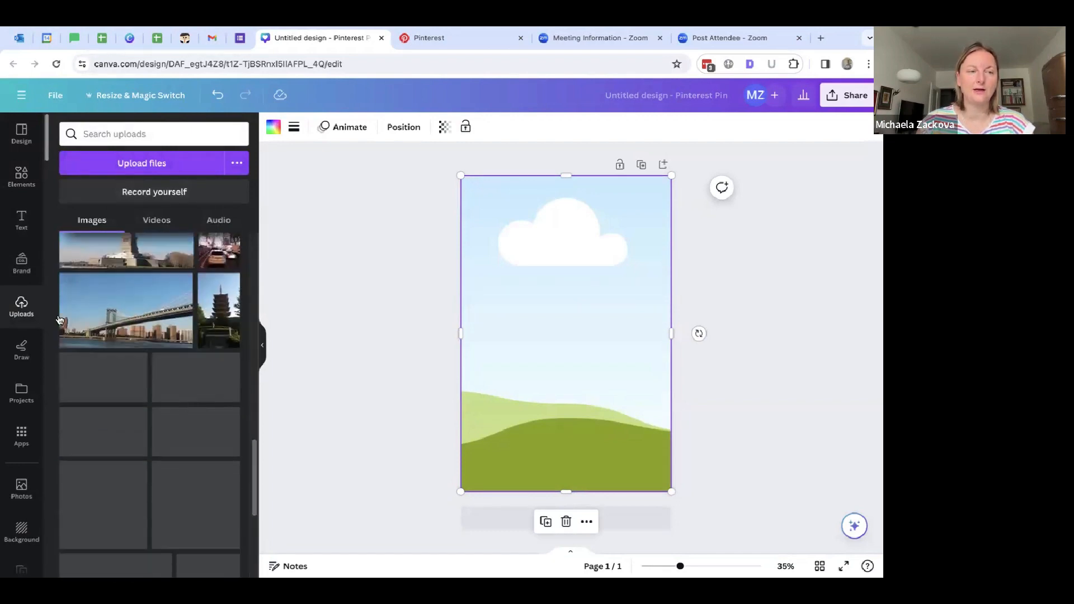
scroll("down", 3)
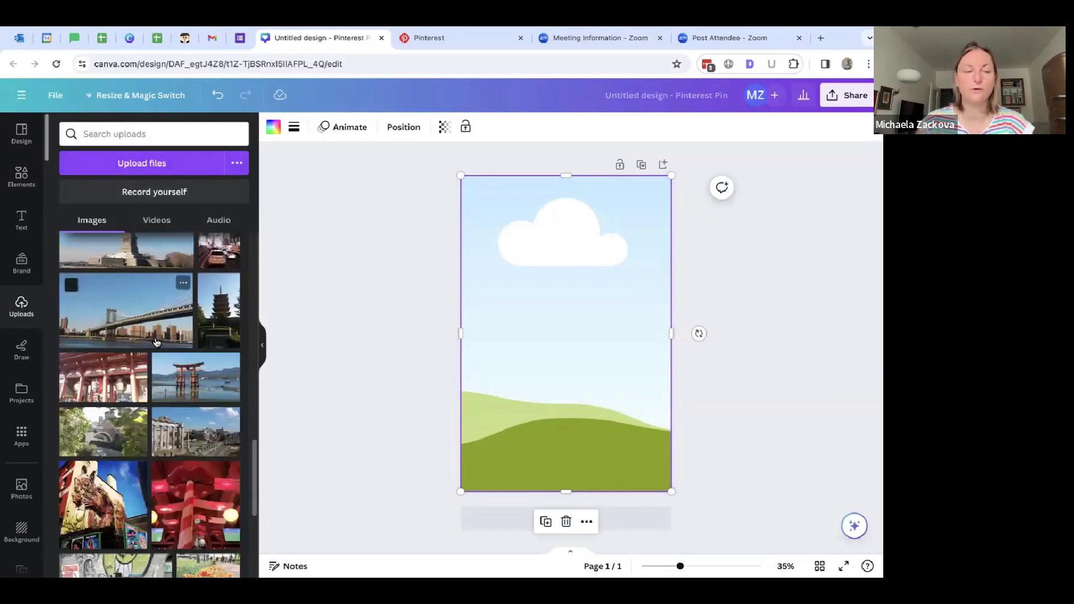
left_click(21, 488)
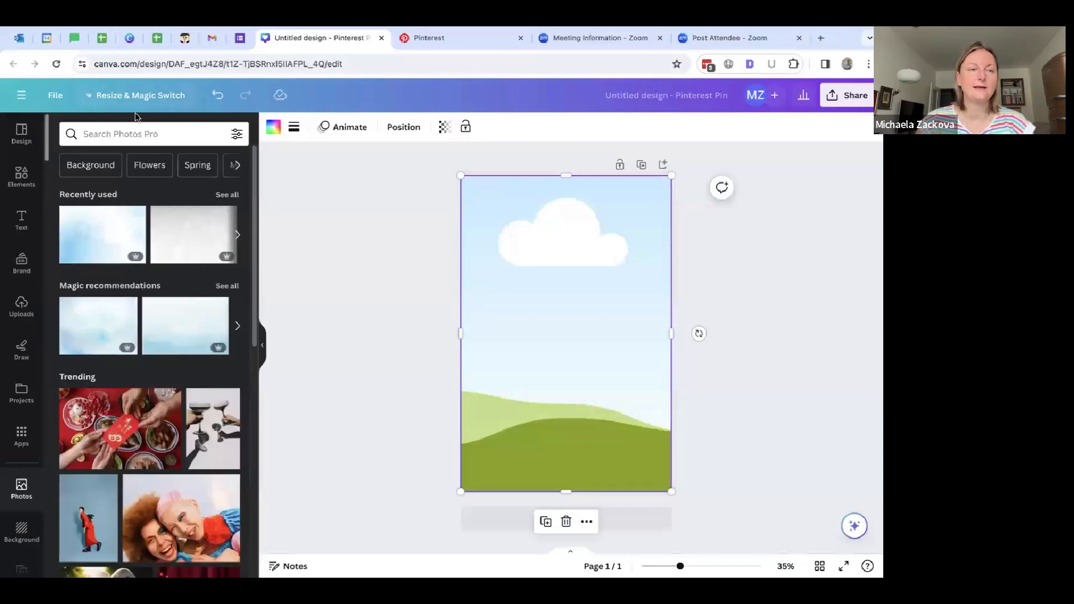
Step: Search photos for 'spring' and set the lupine-on-wood photo as background, lupines down the left side
left_click(151, 133)
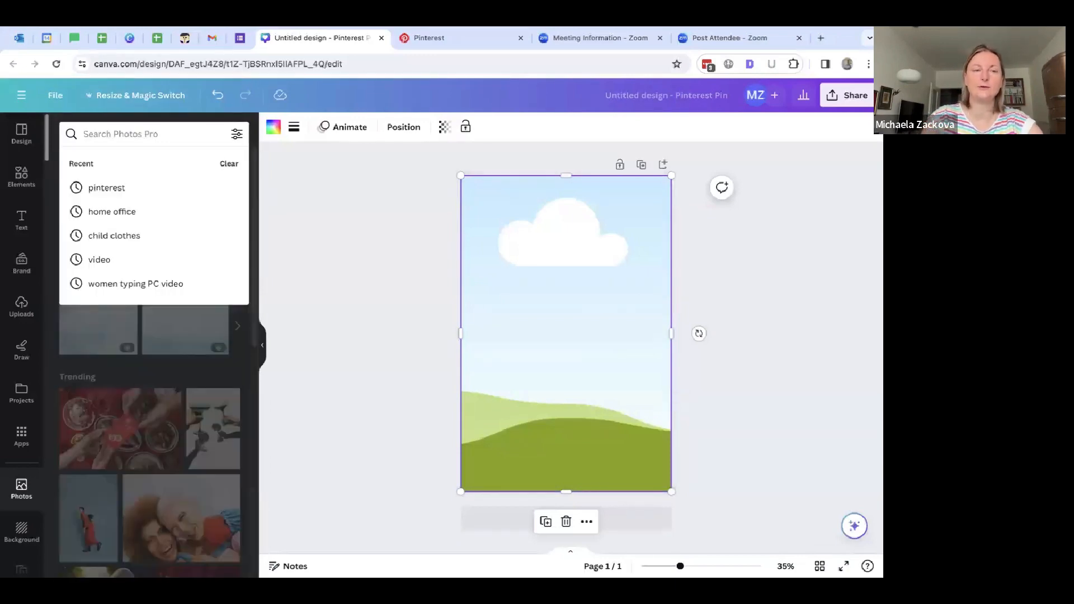
type("spring")
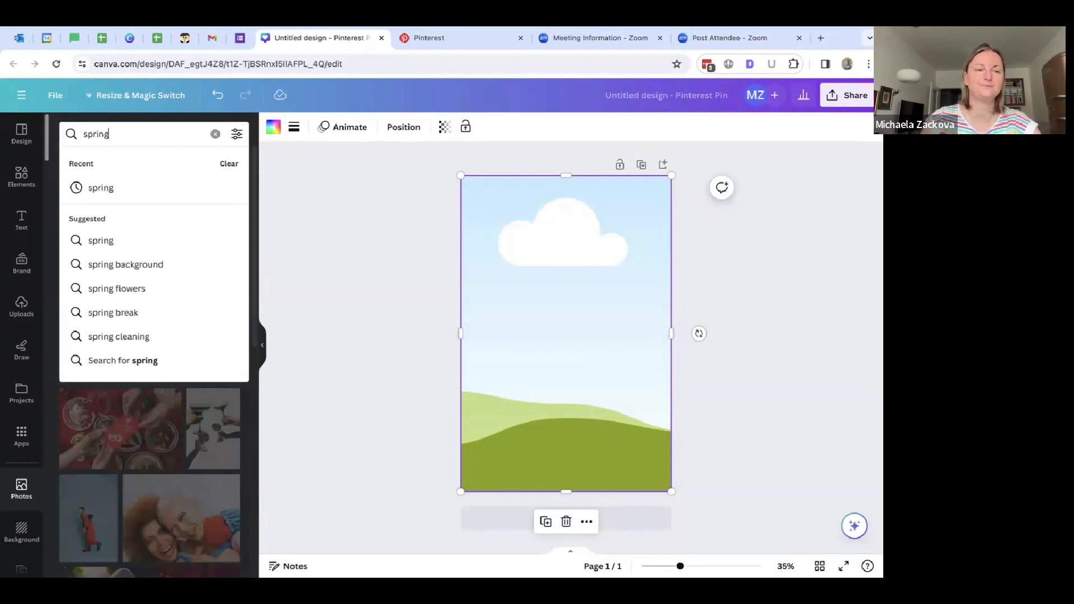
left_click(125, 264)
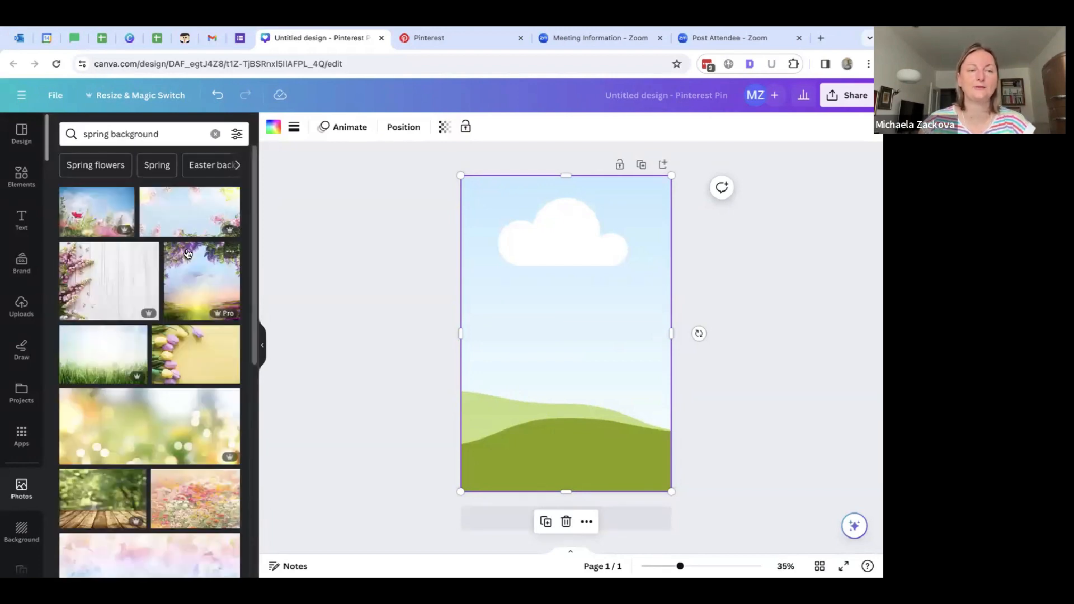
scroll("down", 3)
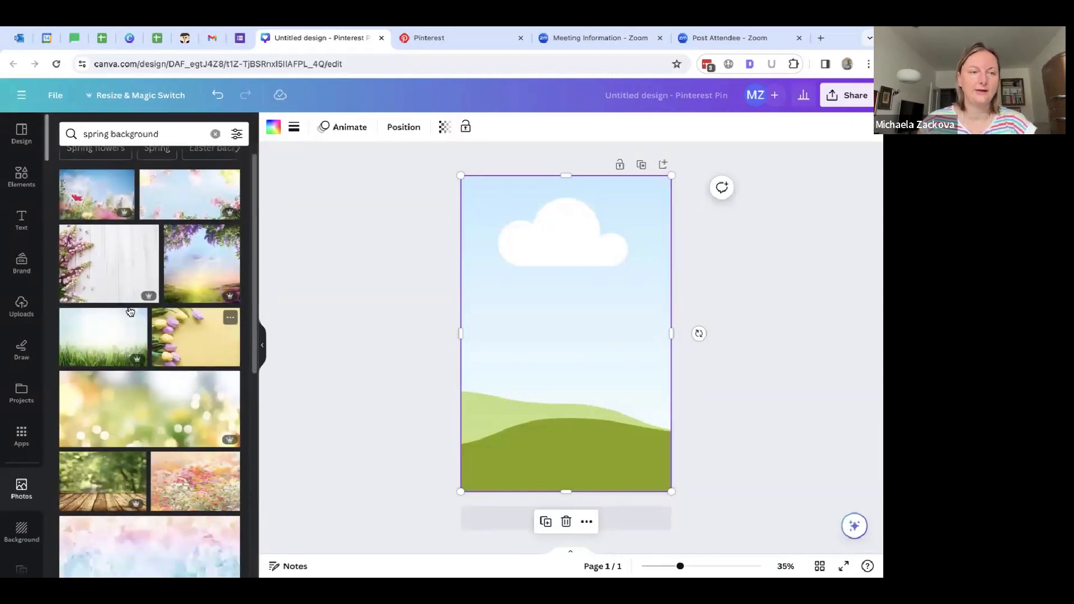
left_click(107, 264)
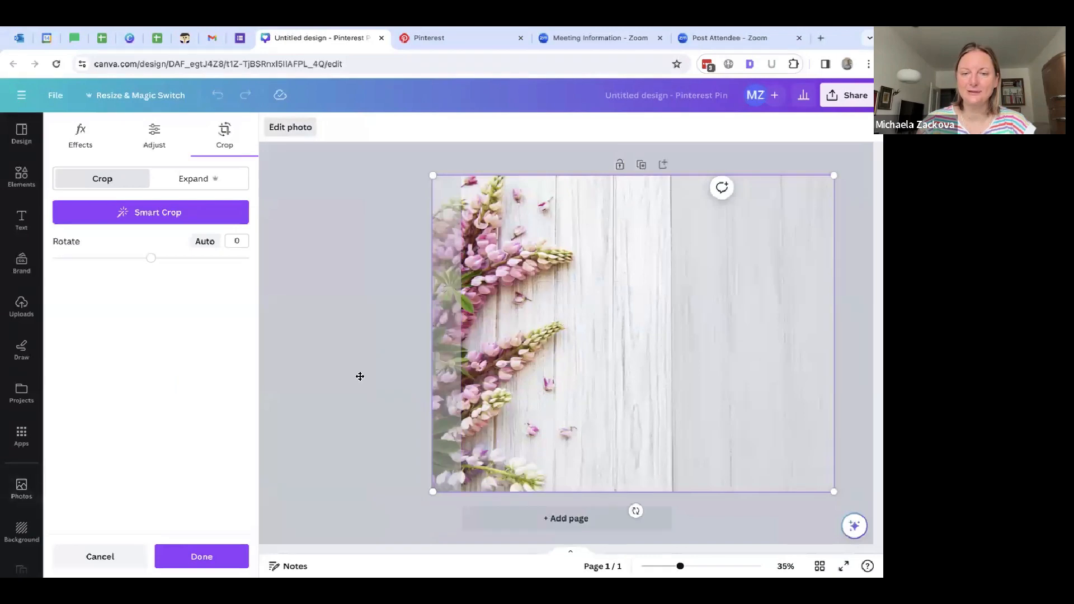
left_click_drag(151, 257, 146, 257)
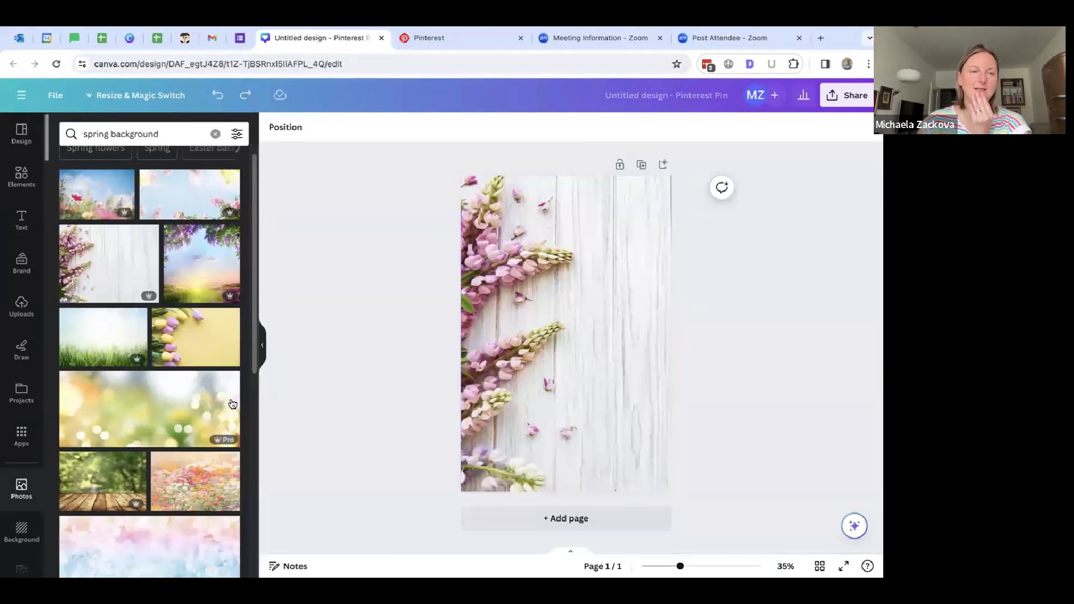
Step: Try the colourful flower field photo as the pin background
scroll("down", 3)
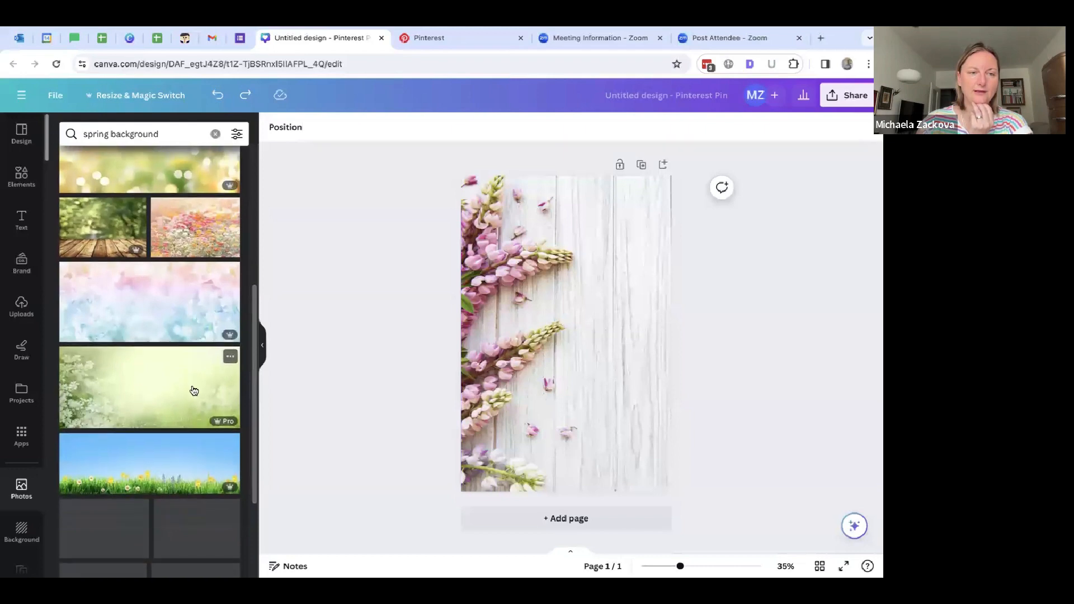
scroll("down", 3)
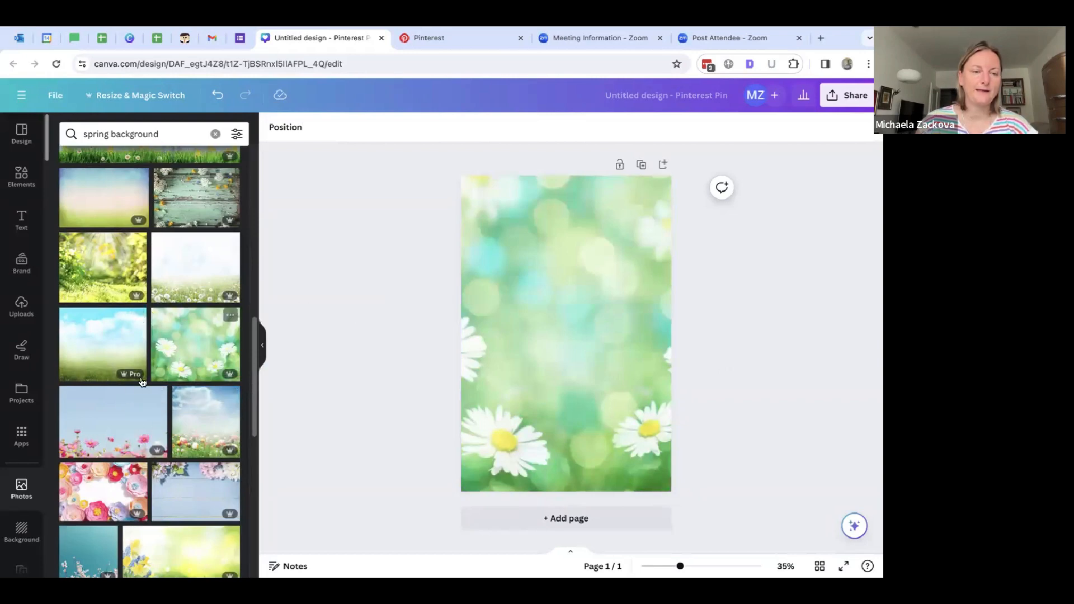
mouse_move(176, 356)
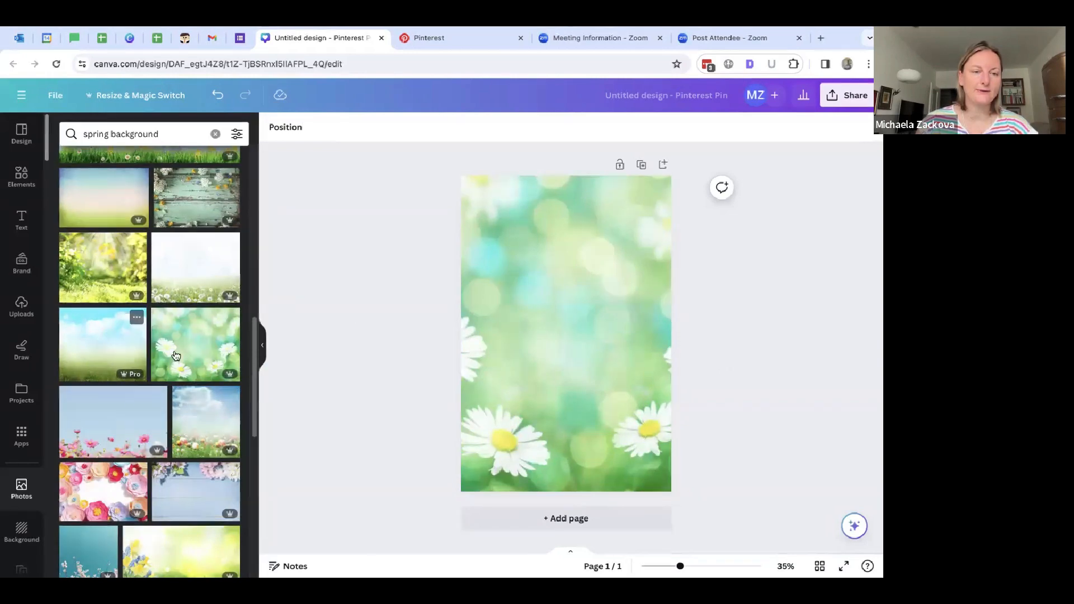
scroll("down", 3)
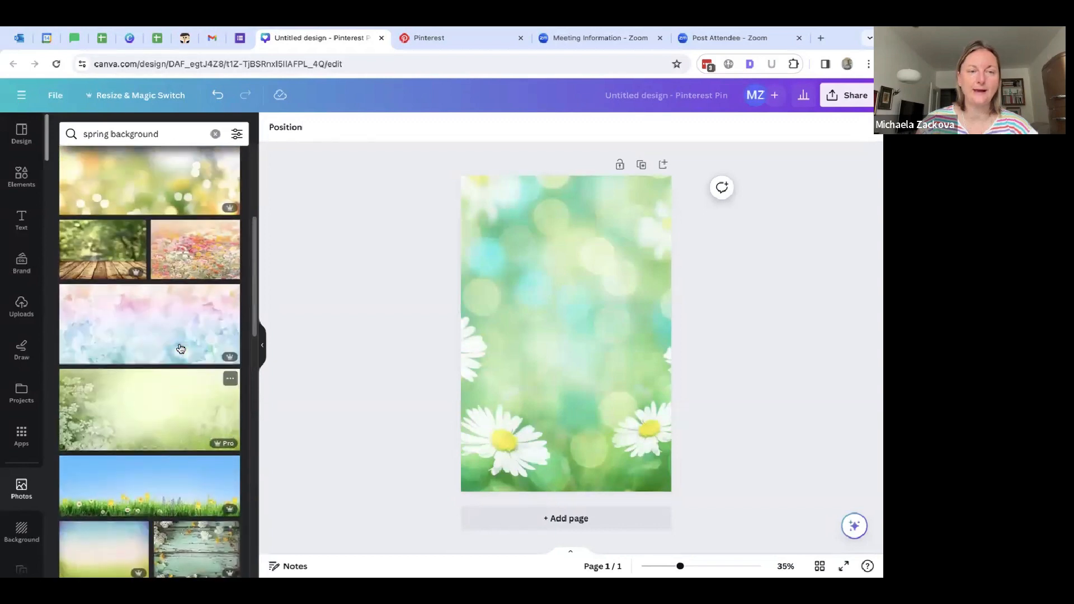
scroll("down", 3)
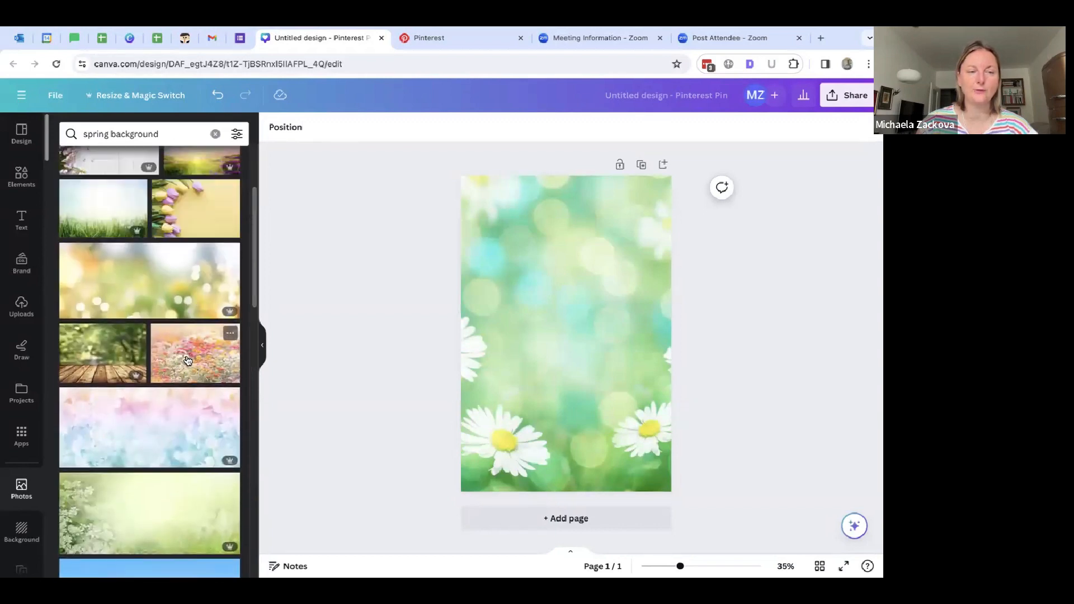
left_click(193, 353)
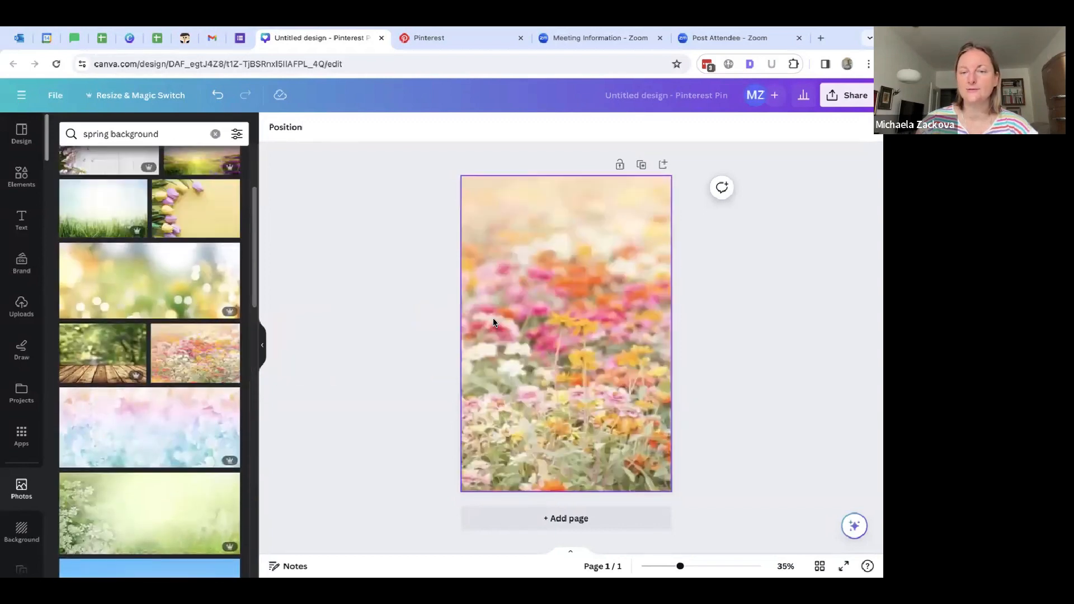
Step: Swap the background for the pink and yellow tulips photo, rotated and repositioned along the left edge
scroll("down", 3)
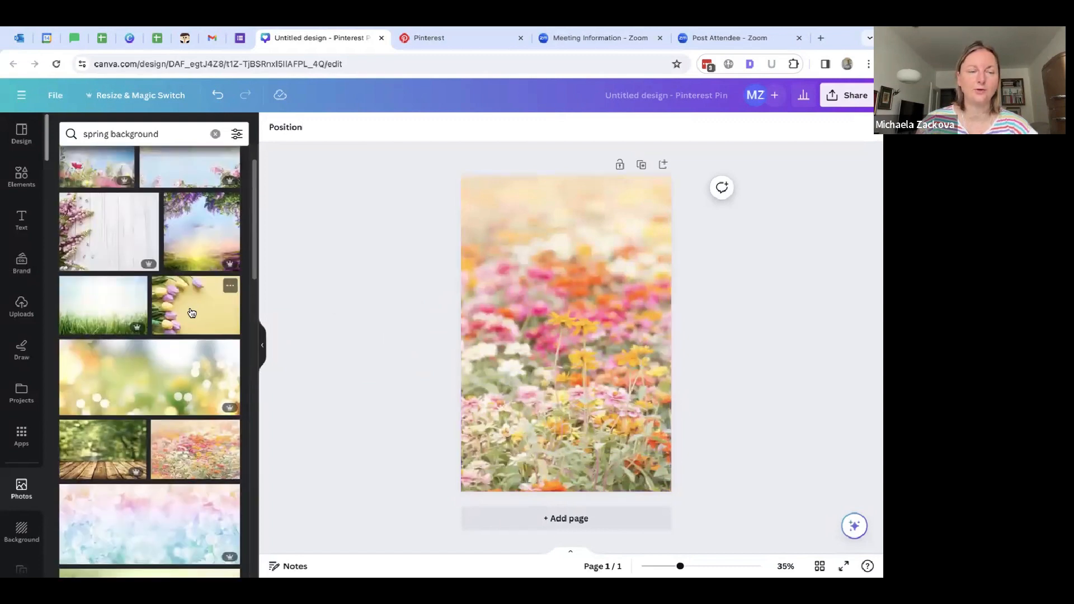
left_click(195, 304)
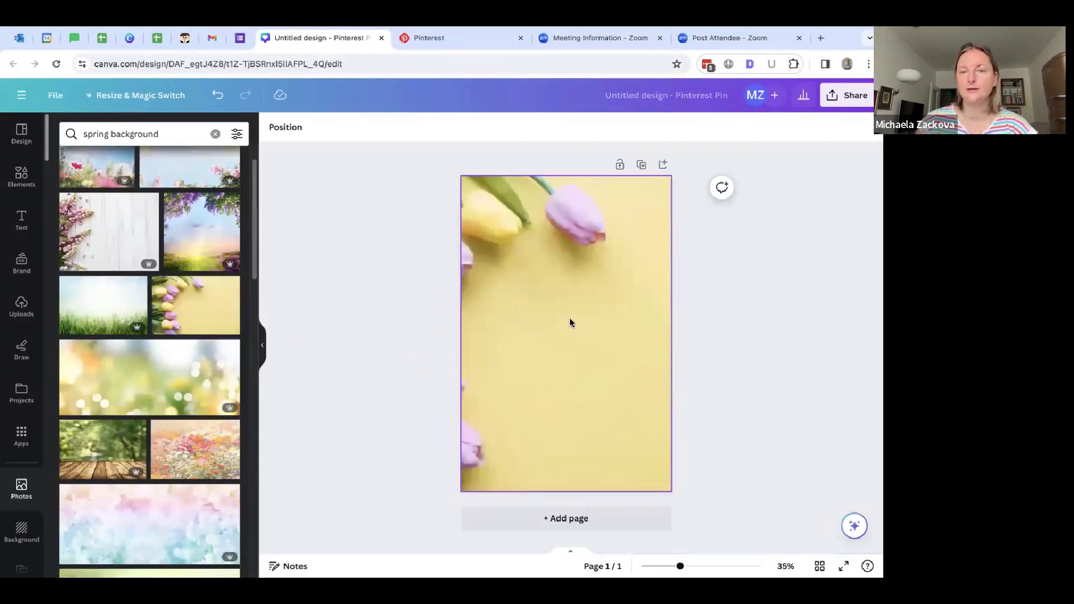
double_click(565, 332)
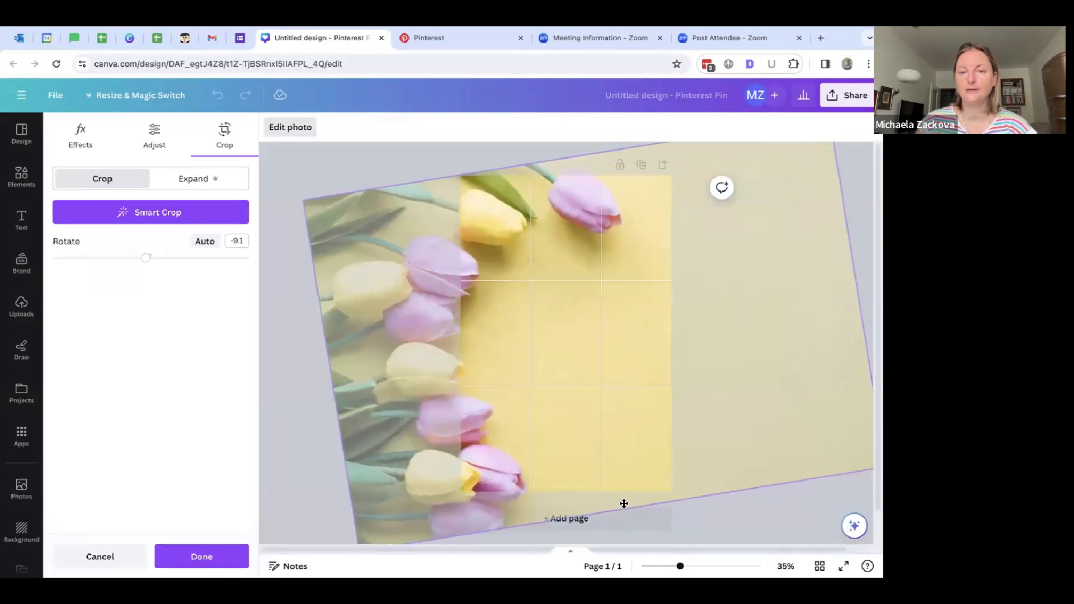
left_click(201, 556)
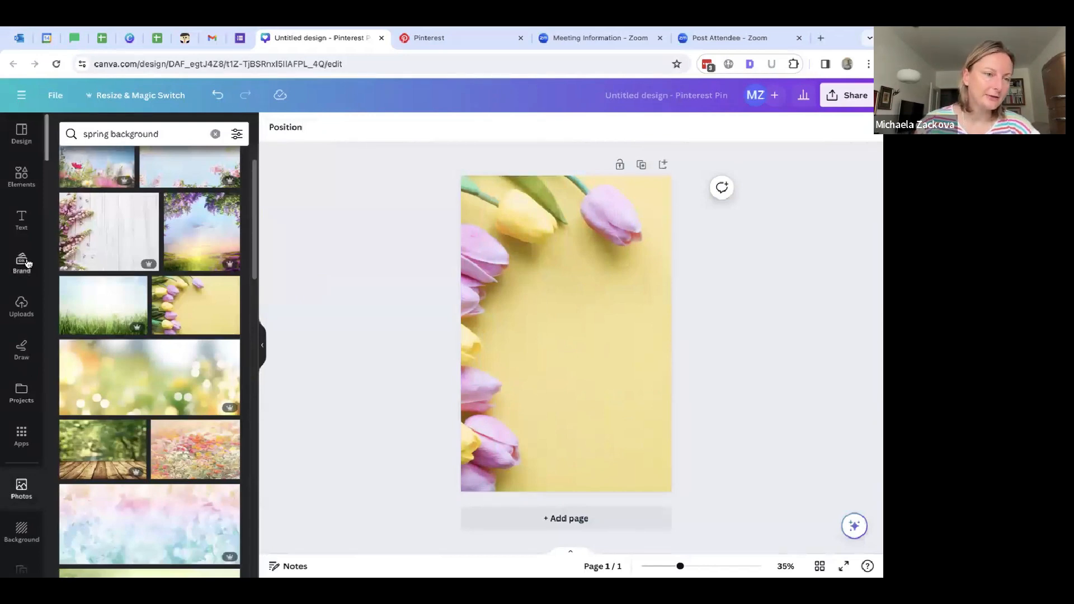
Step: Add the pink neon GLOW text combination to the middle of the pin
left_click(21, 221)
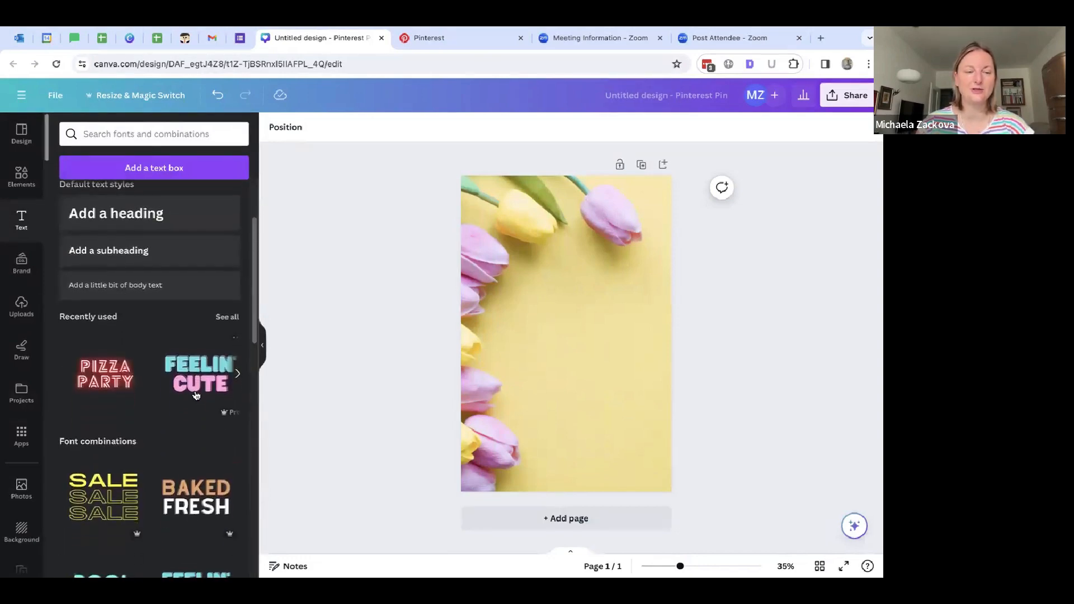
scroll("down", 3)
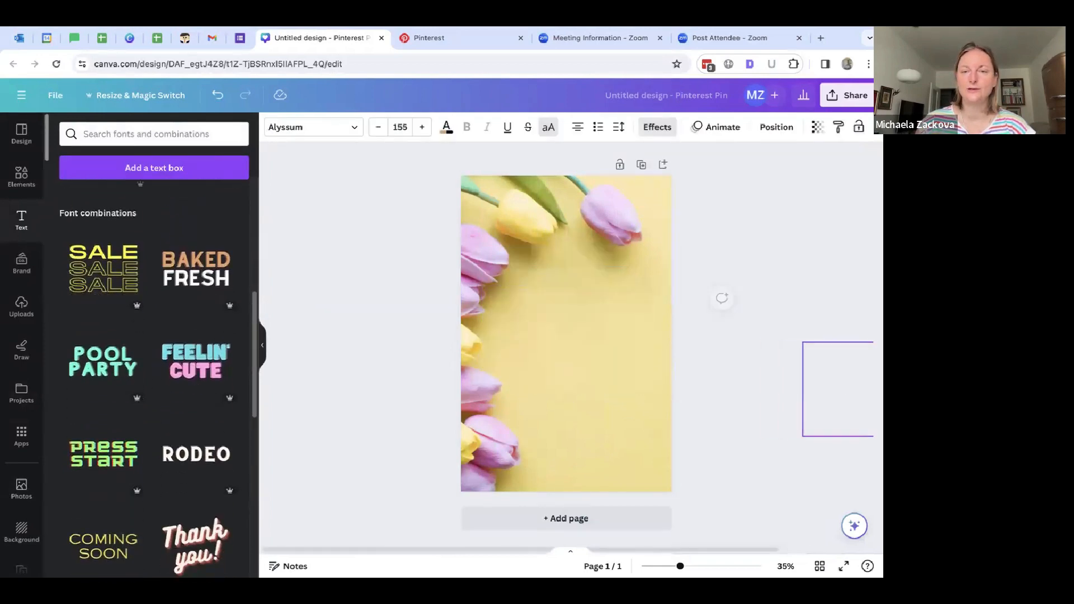
scroll("down", 3)
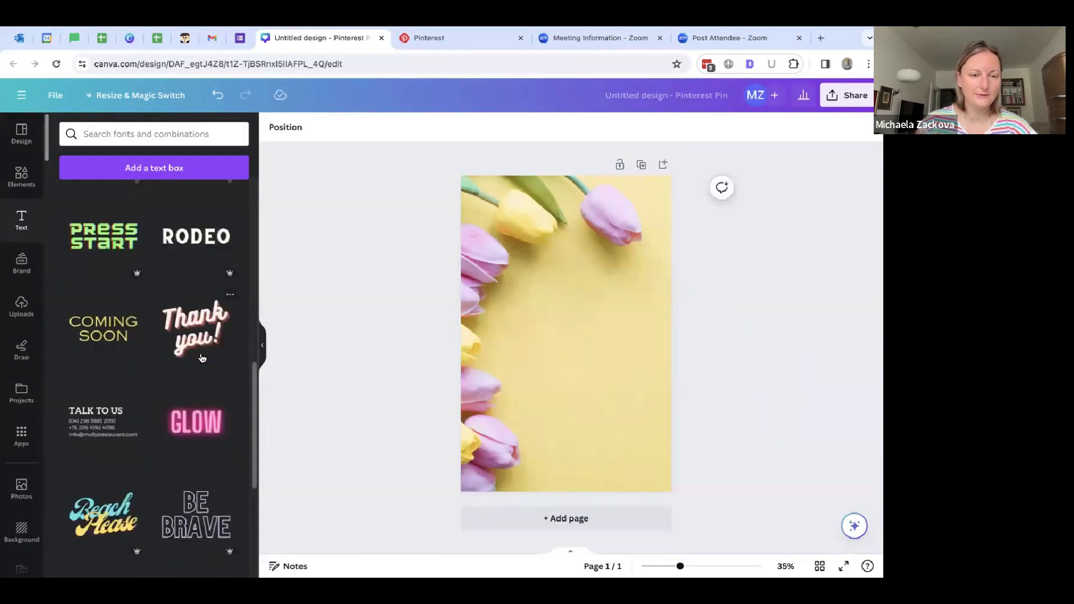
scroll("down", 3)
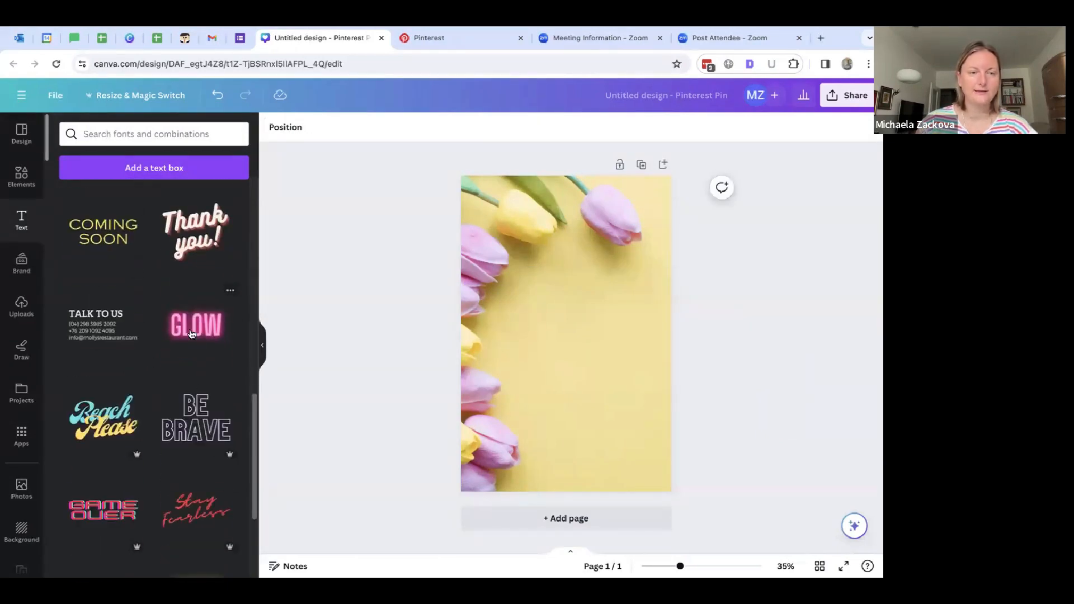
left_click(194, 324)
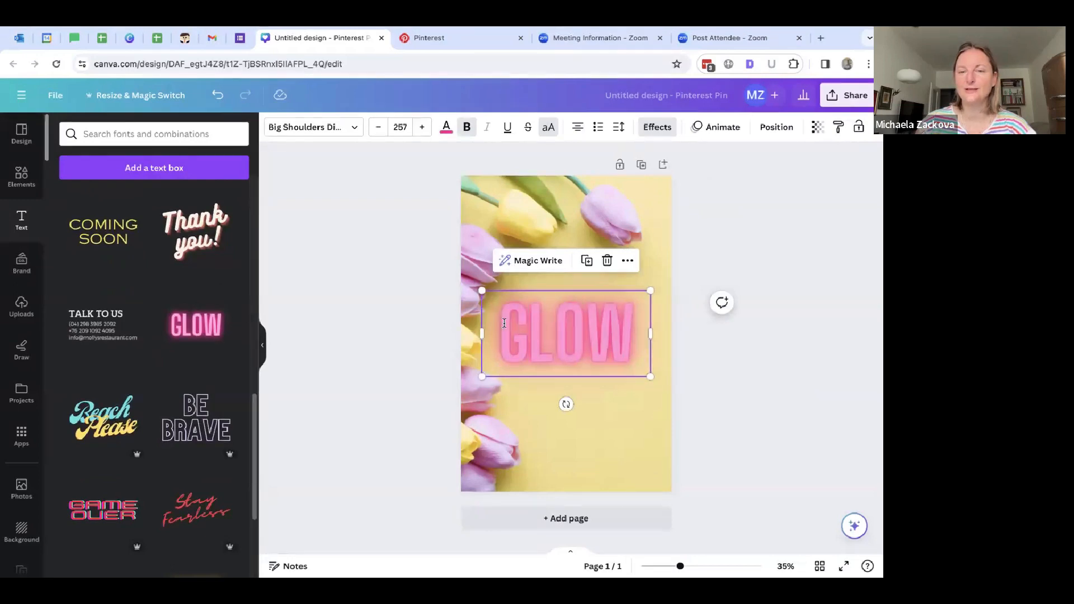
Step: Change the title to SPRING FLOWERS and resize it to fit on two lines
type("SPRING F")
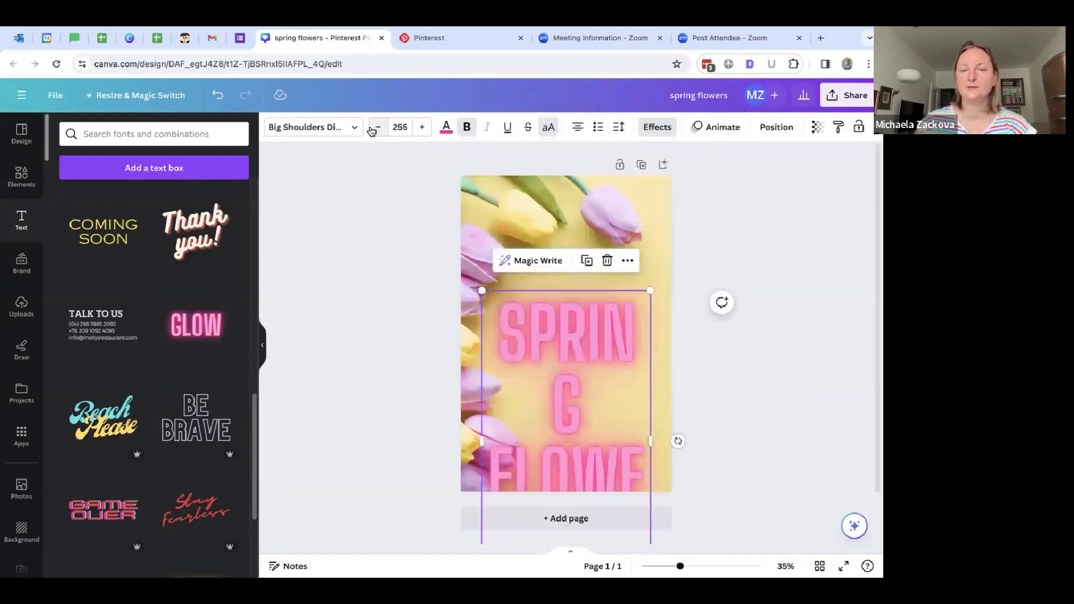
left_click_drag(649, 440, 590, 437)
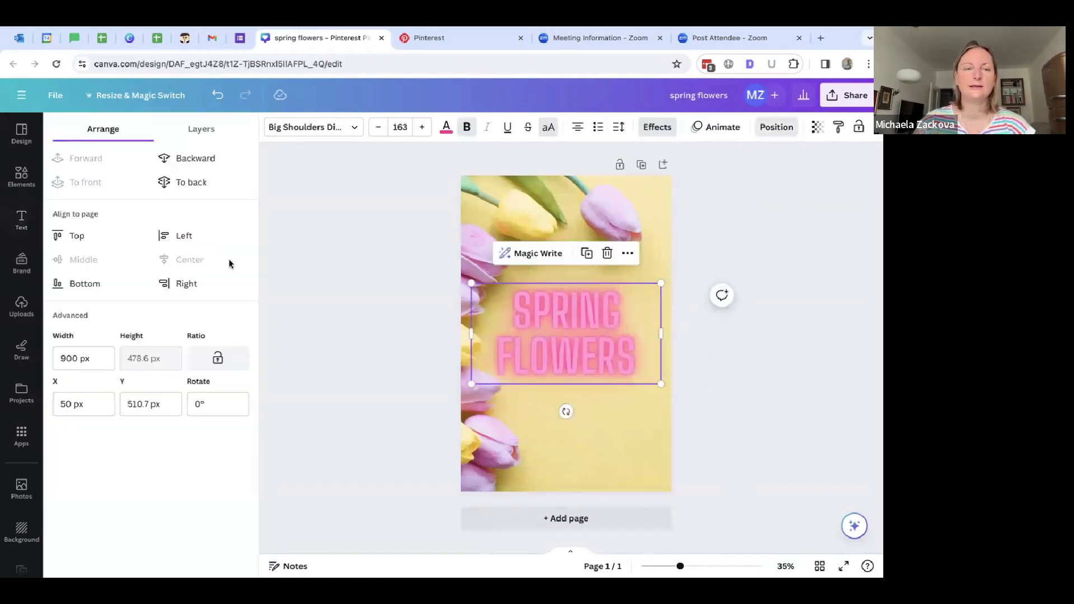
left_click(22, 221)
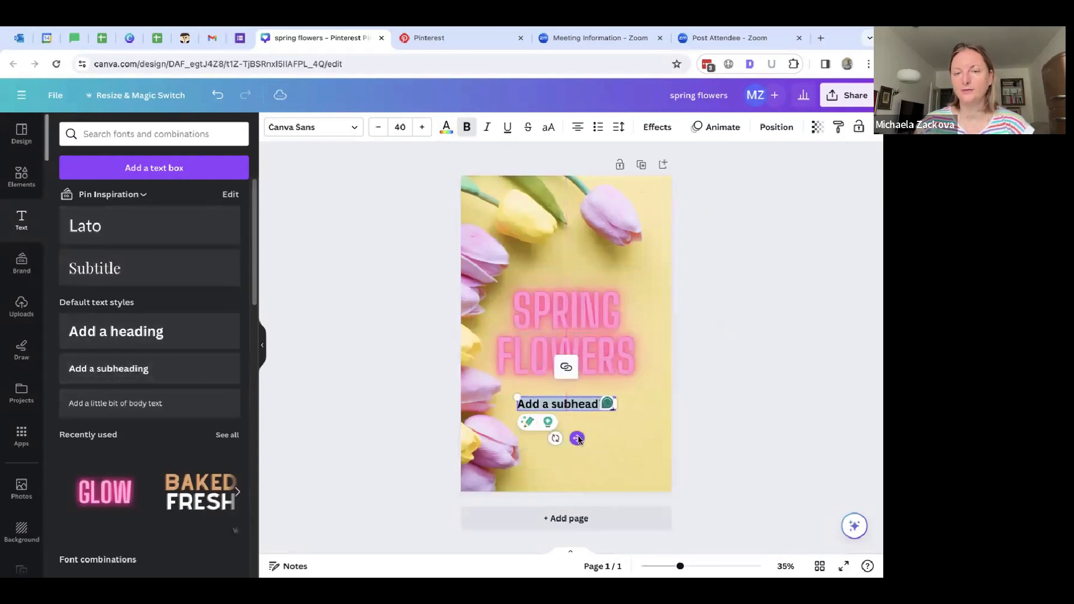
Step: Shrink the pininspiration.com website text down to size 35
left_click(585, 404)
type("pininspiration.com")
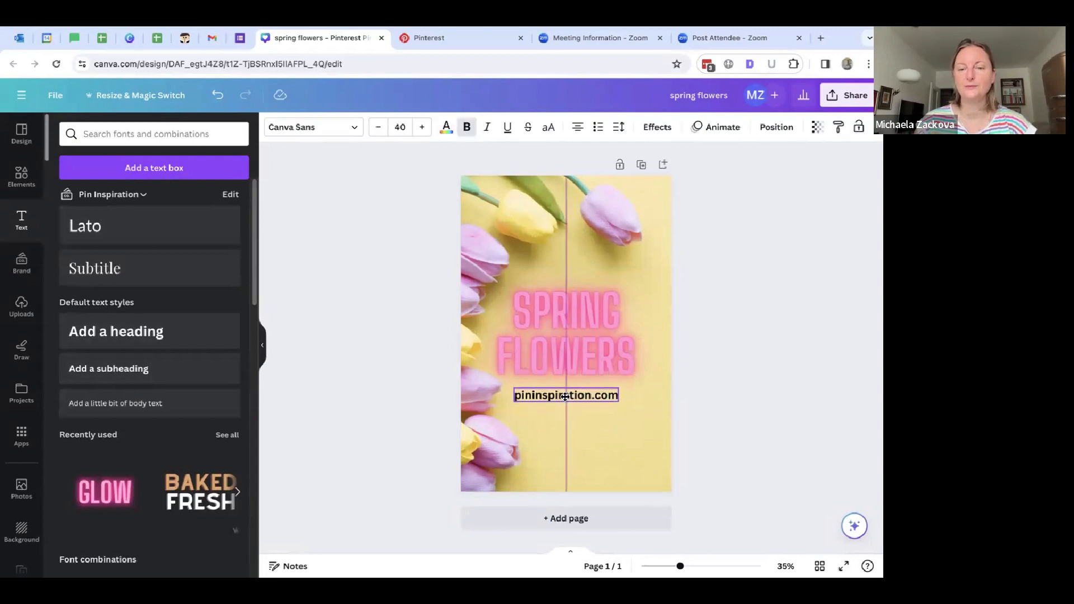
left_click(377, 126)
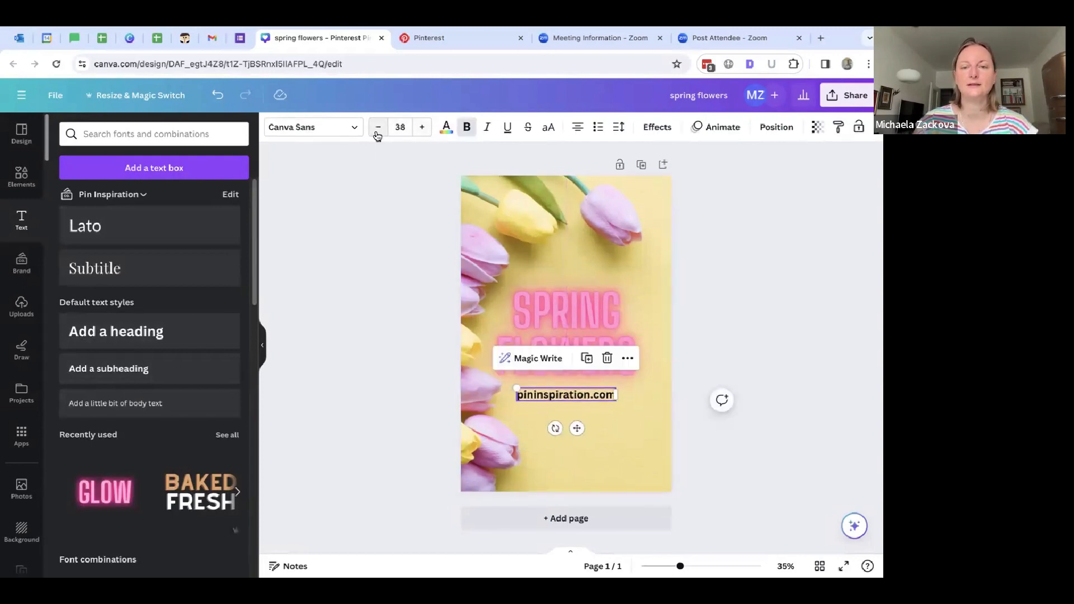
left_click(377, 127)
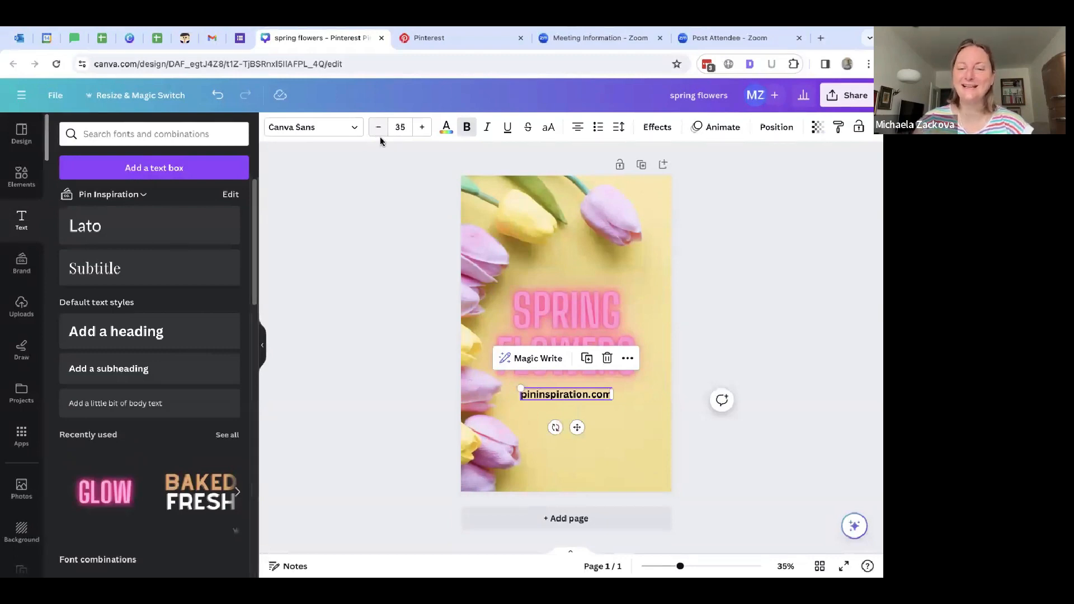
left_click(775, 126)
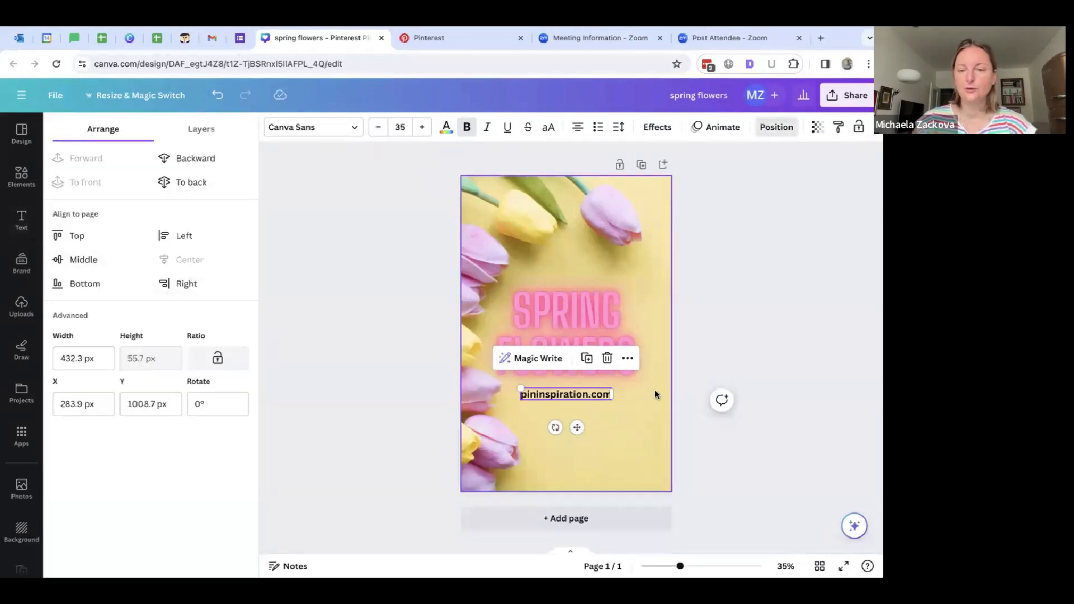
Step: Remove bold from the website text and deselect it
left_click(20, 220)
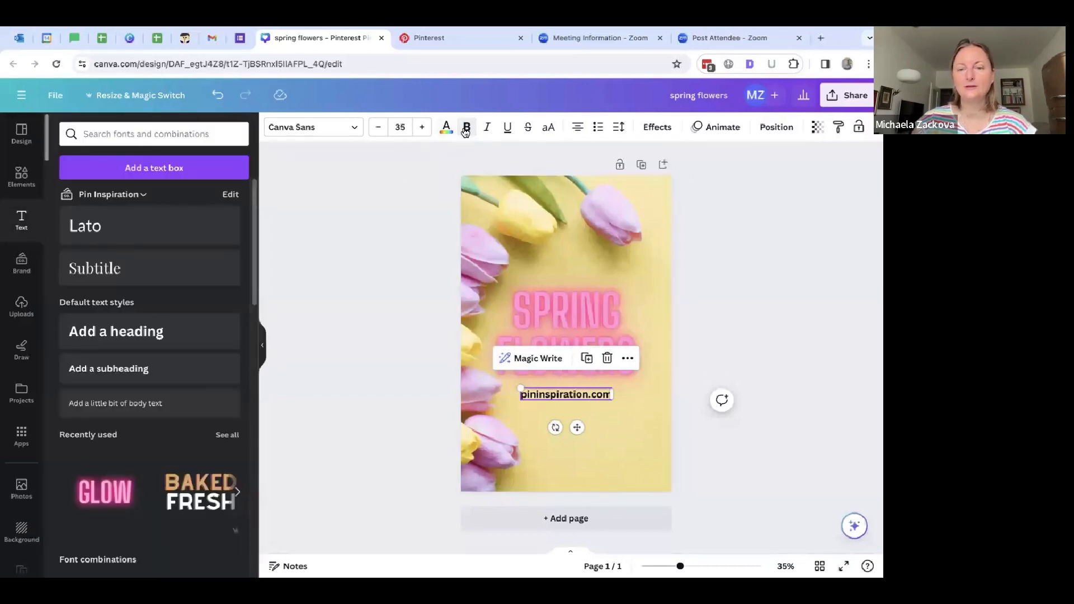
left_click(630, 398)
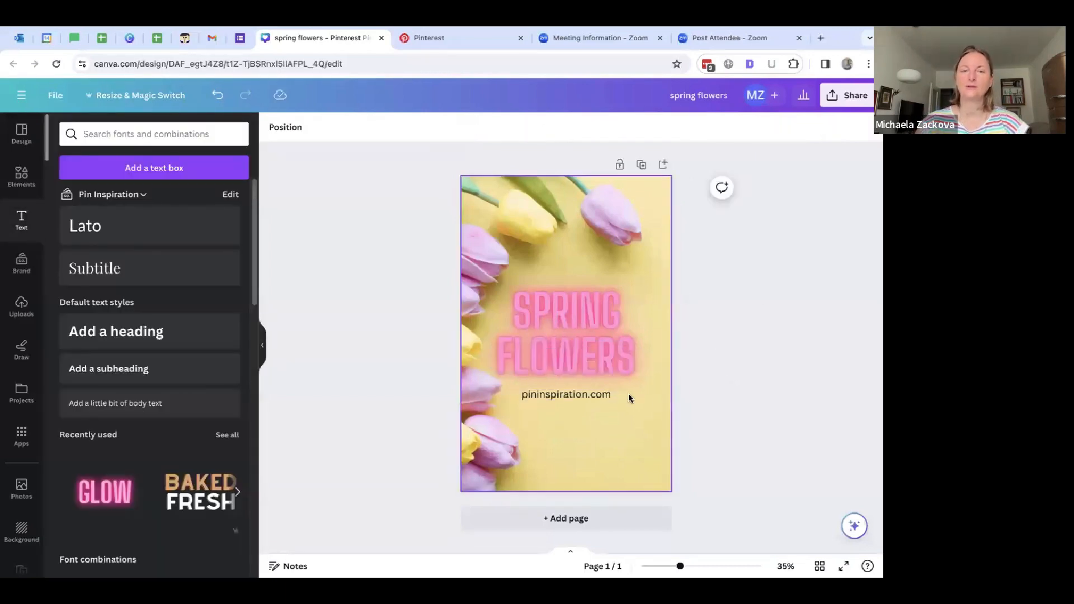
left_click(565, 332)
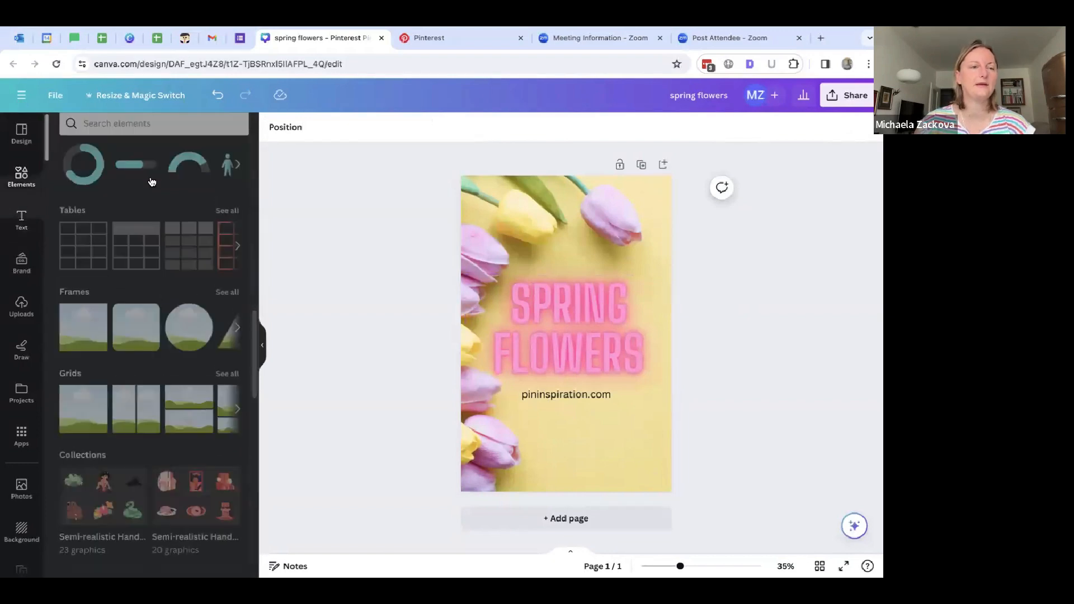
Step: Search Elements for 'flowers' and add a flowers graphic to the pin
type("fl")
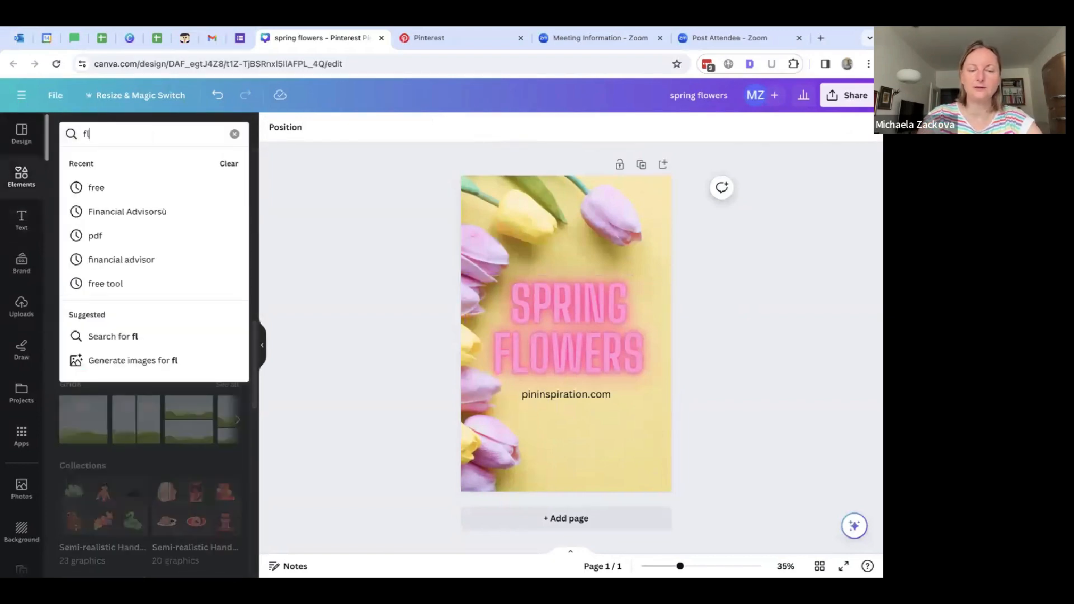
type("flowers")
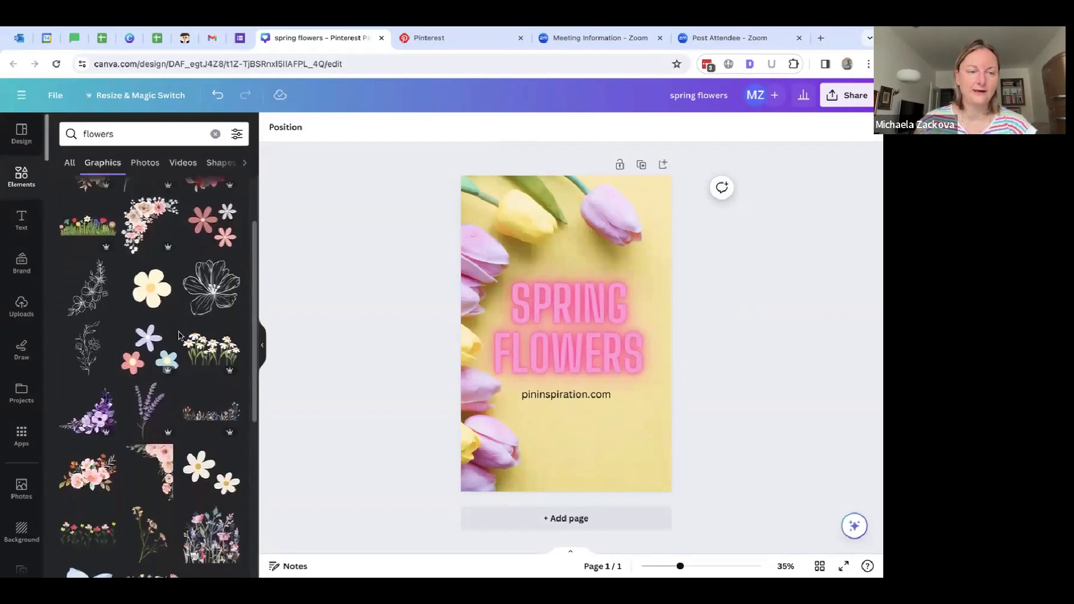
scroll("down", 3)
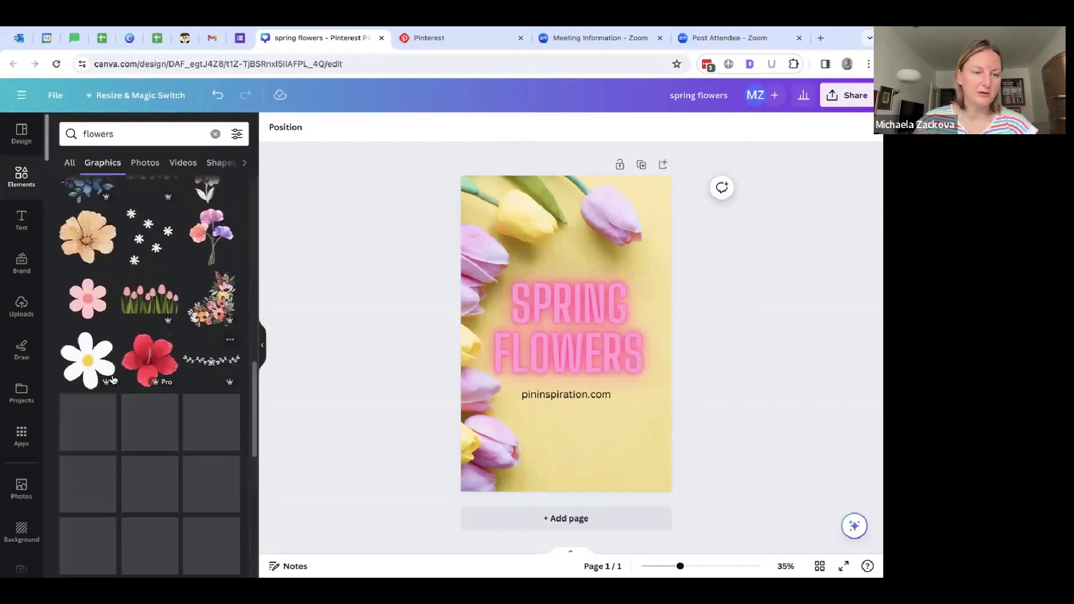
scroll("down", 3)
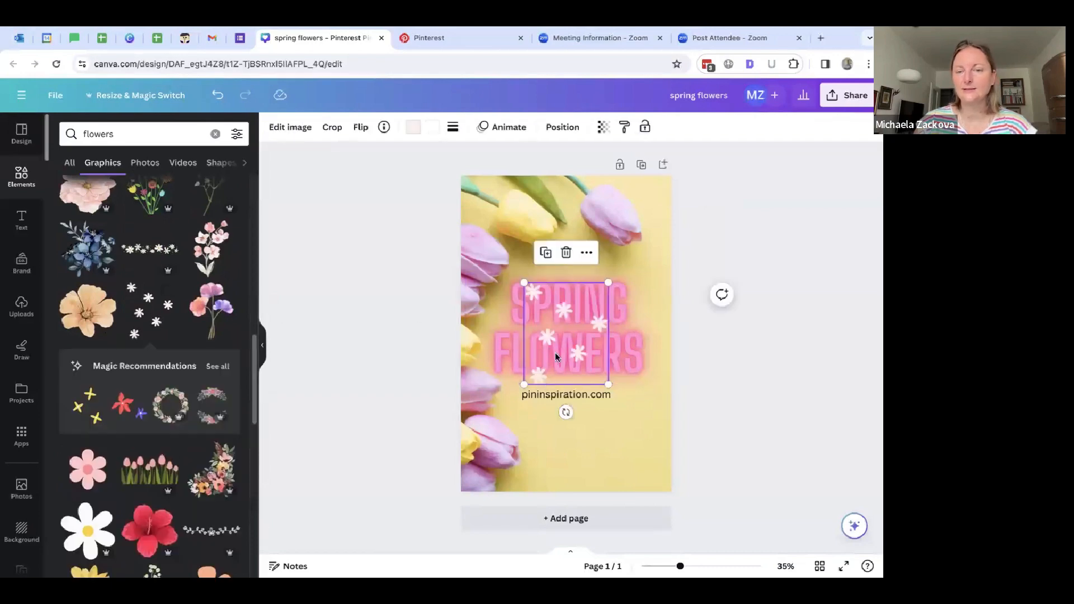
Step: Recolour the flowers graphic pink and tuck it into the bottom-right corner
left_click_drag(564, 332, 645, 458)
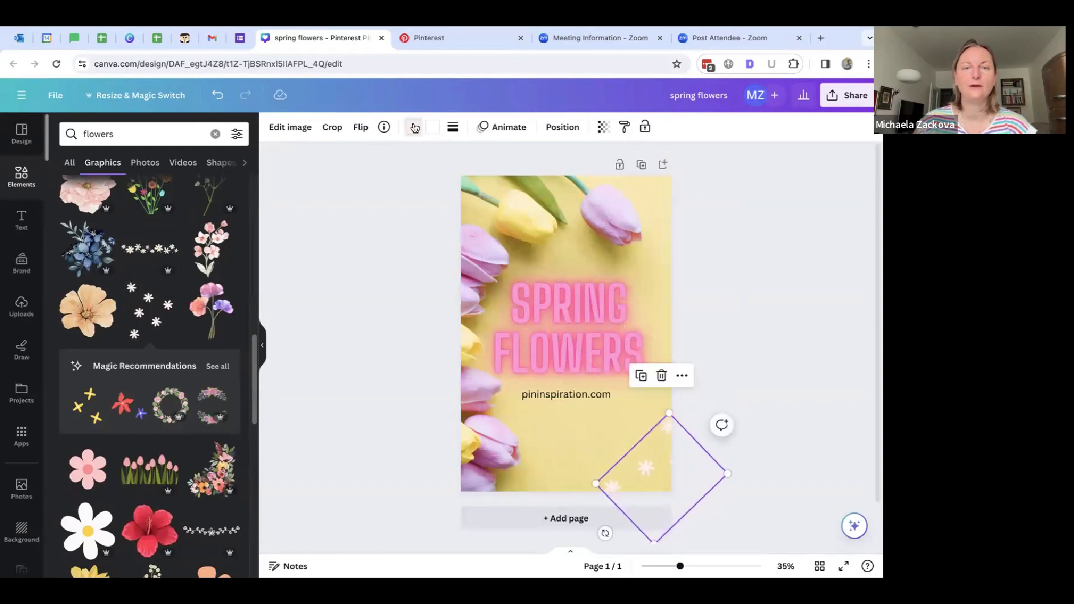
left_click(413, 126)
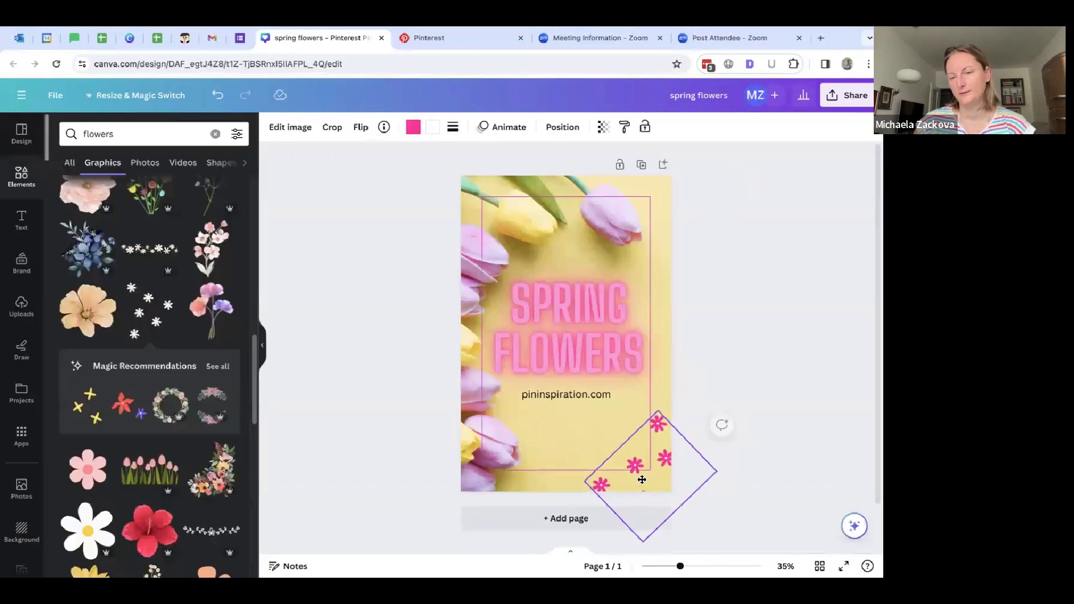
left_click_drag(642, 480, 629, 490)
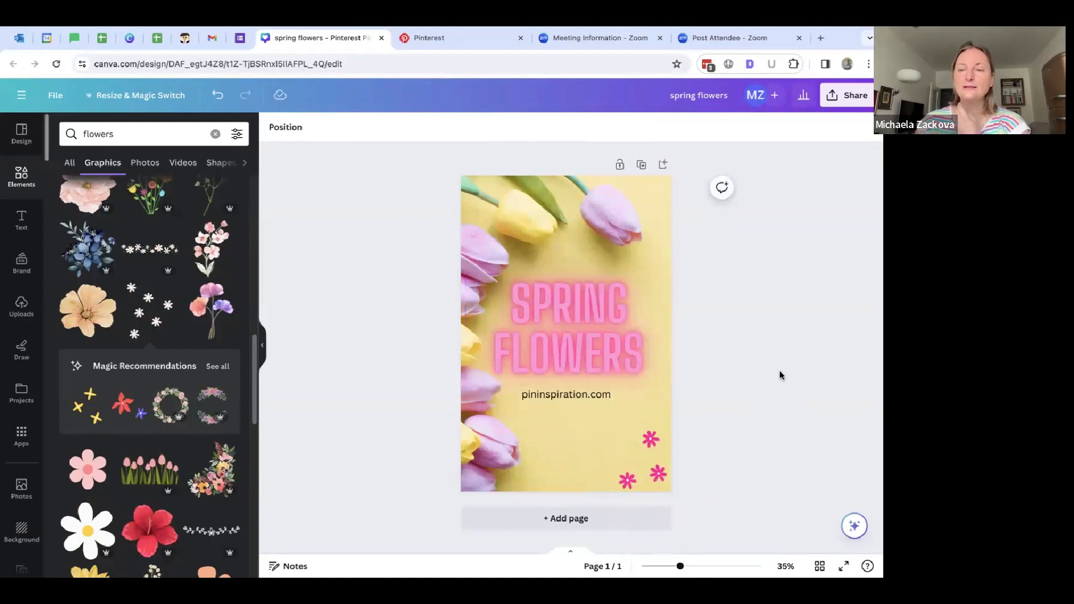
mouse_move(767, 357)
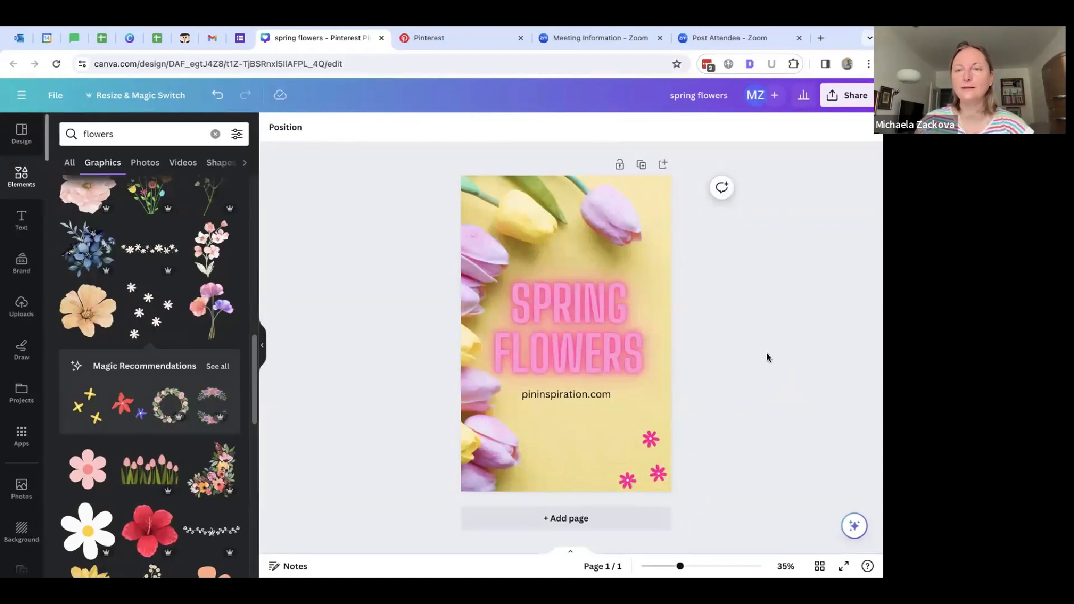
mouse_move(684, 432)
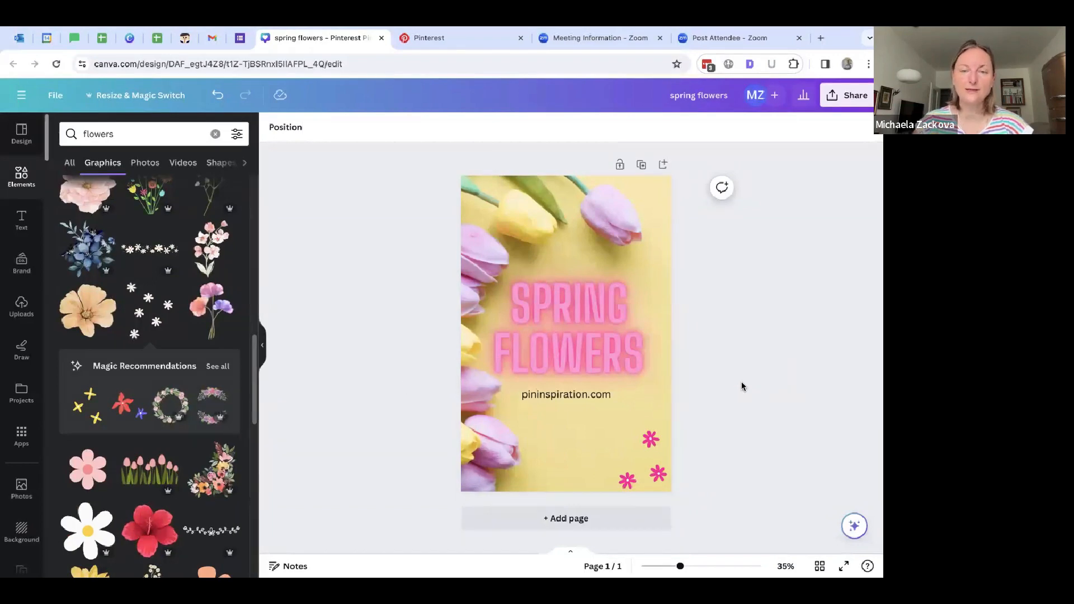
mouse_move(753, 370)
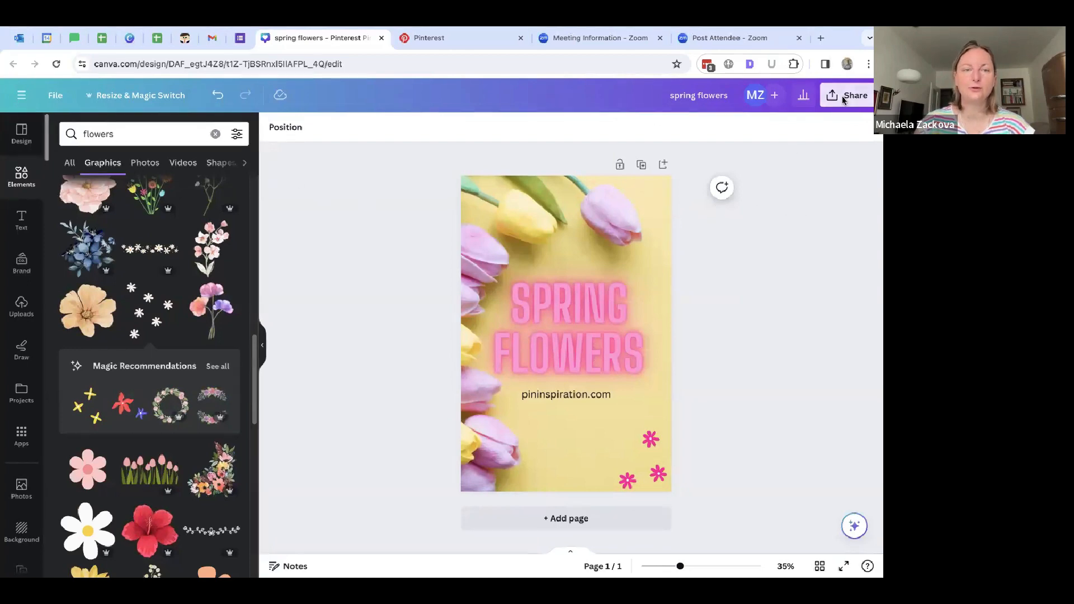
Step: Download the finished tulip pin as a PNG image via Share > Download
left_click(854, 95)
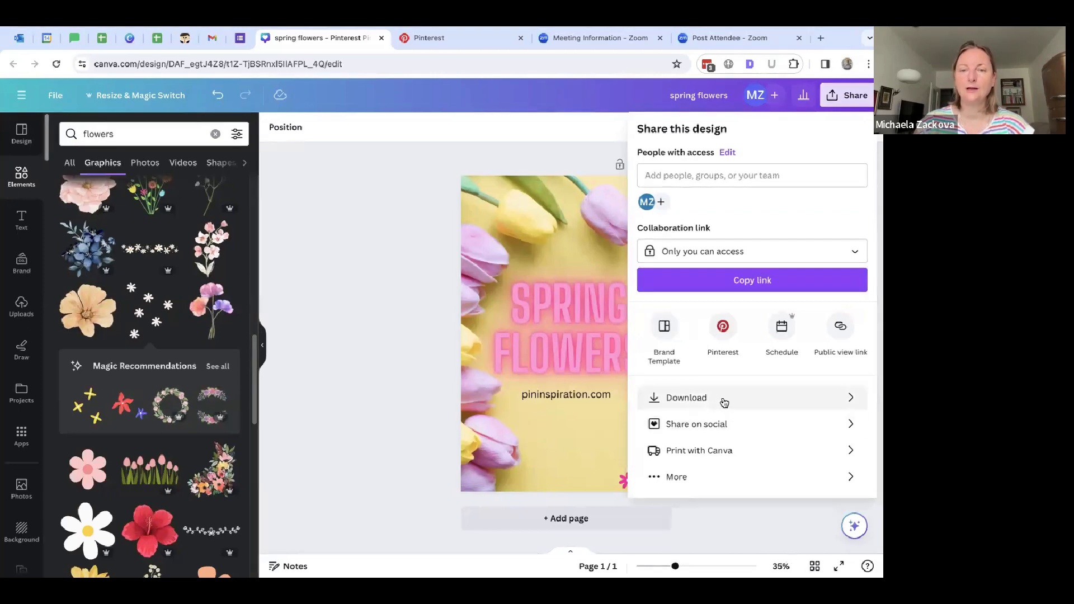
left_click(685, 397)
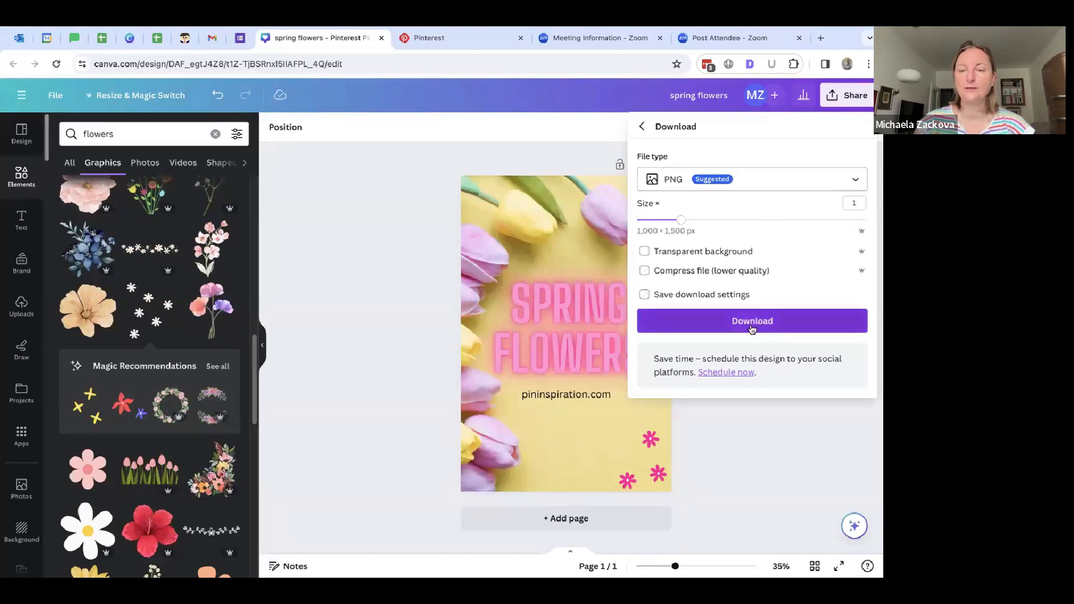
left_click(751, 321)
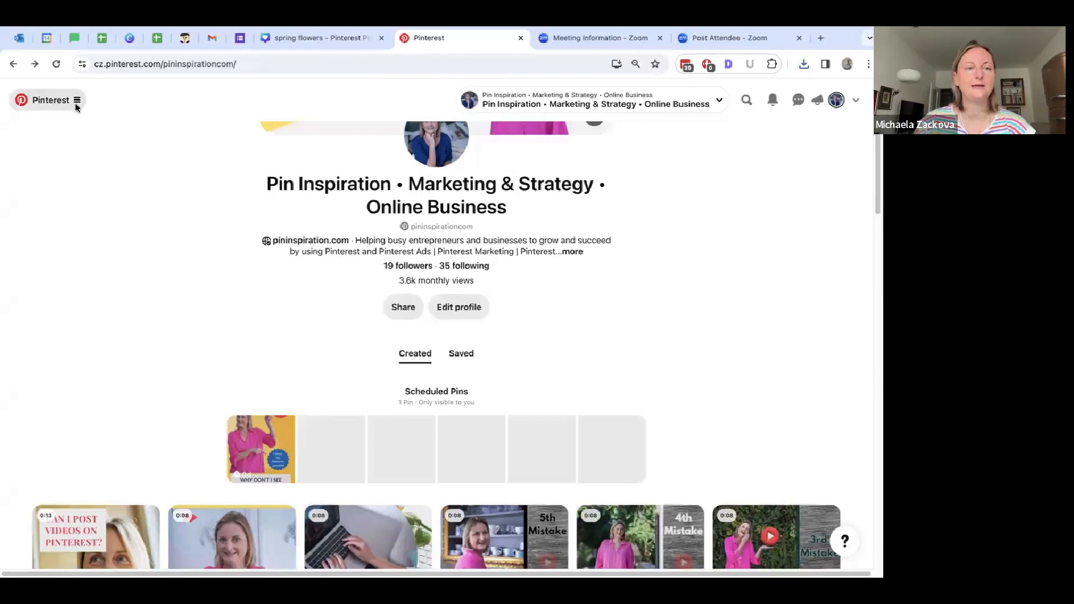
Step: Bring up Pinterest's Create Pin page via the main menu's Organic > Create Pin entry
left_click(77, 100)
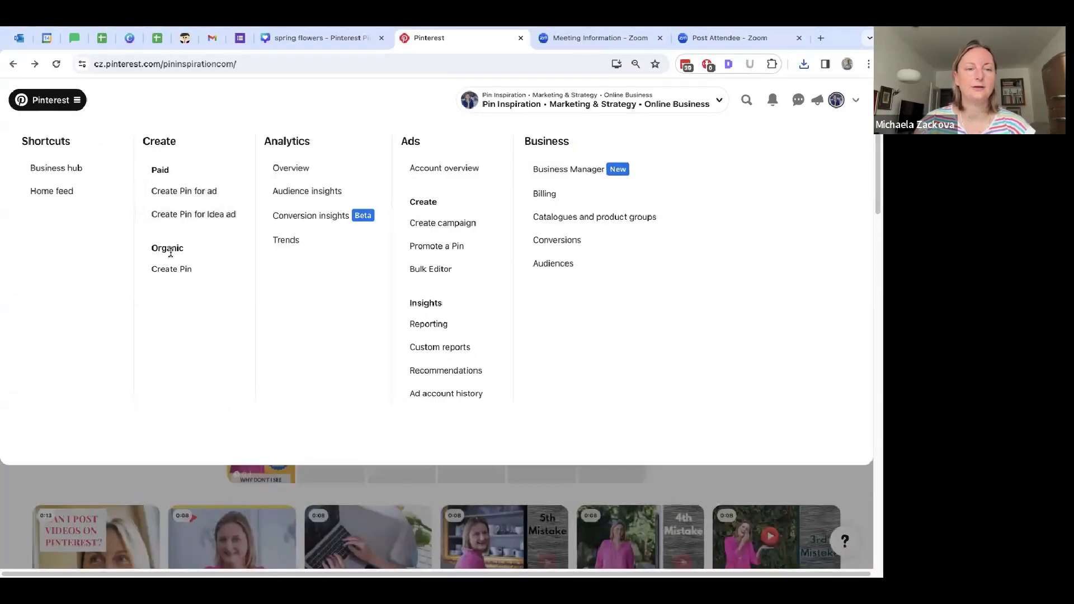
mouse_move(171, 269)
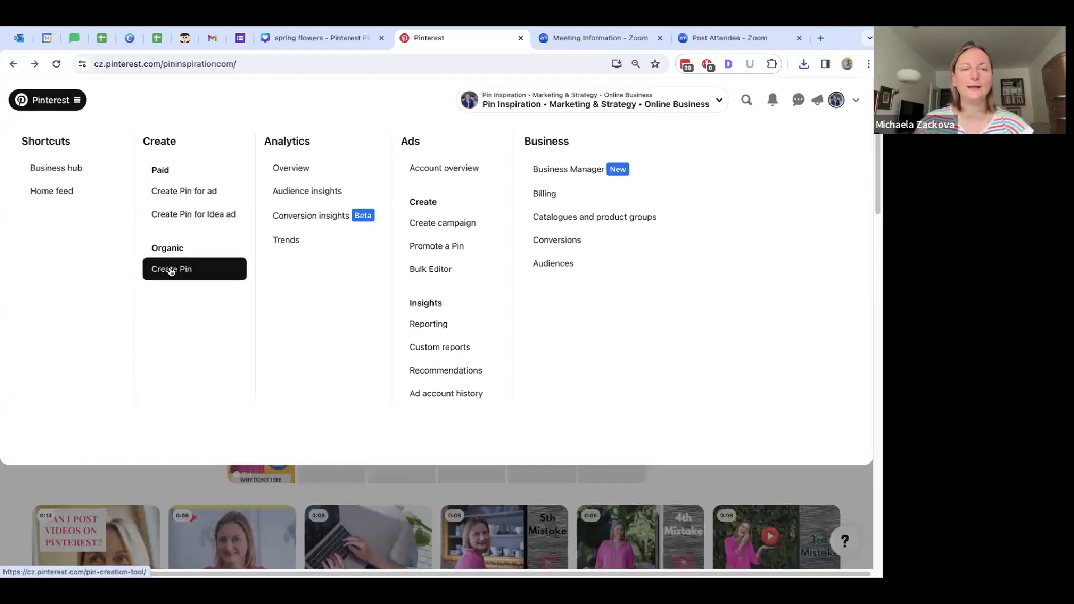
left_click(171, 268)
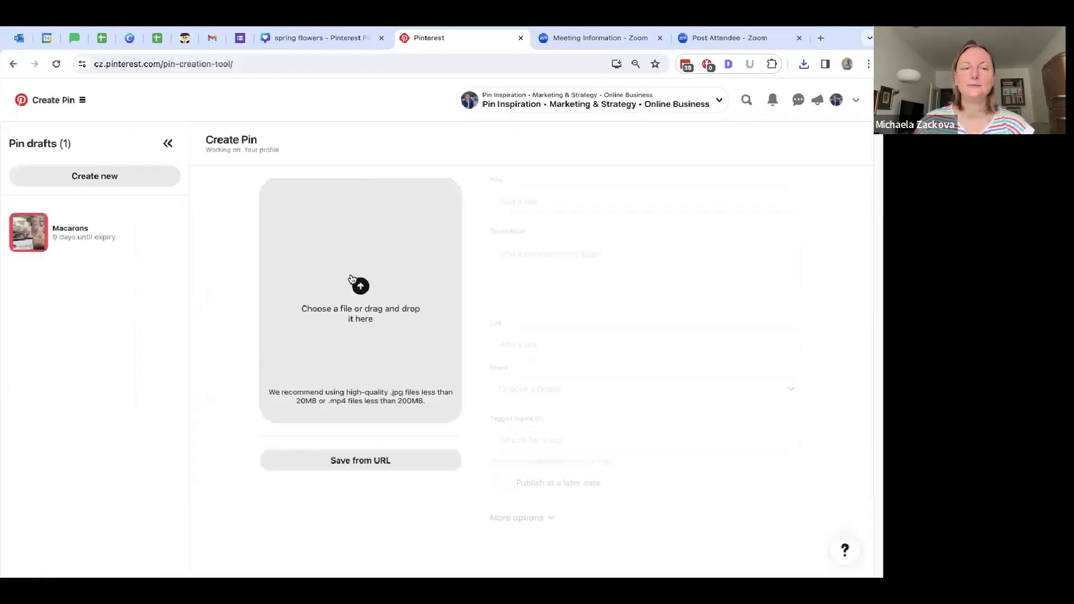